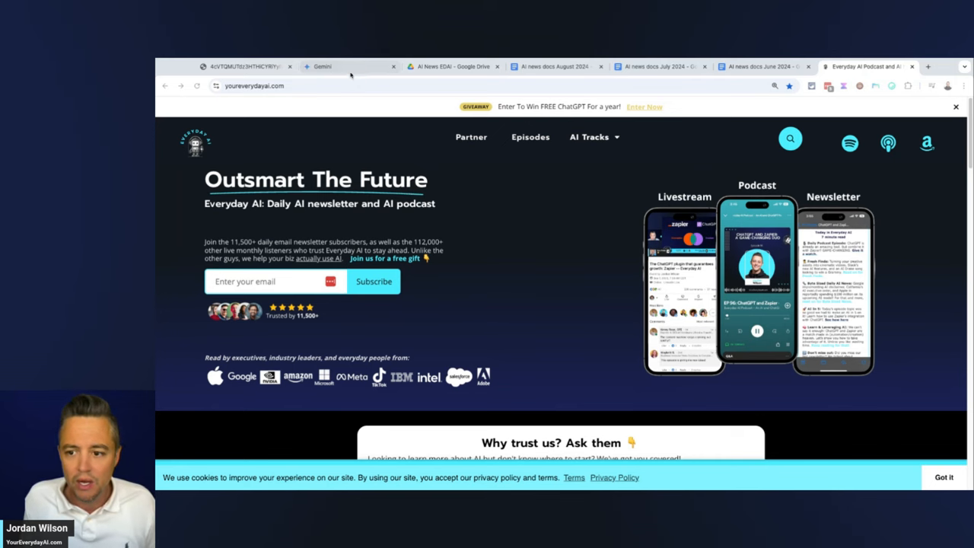
# Step: Switch from the Everyday AI tab to the Gemini tab showing the Gem manager
pyautogui.click(323, 67)
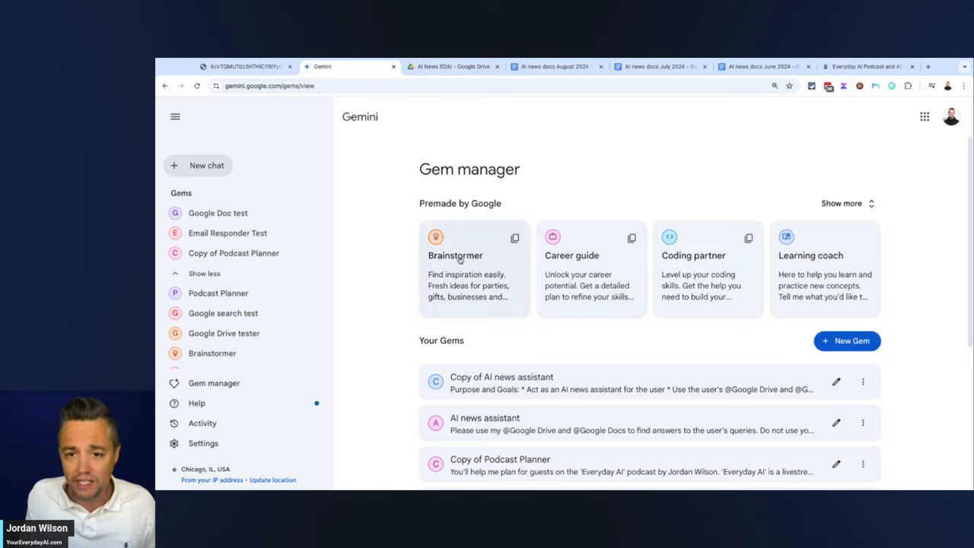
pyautogui.moveTo(736, 239)
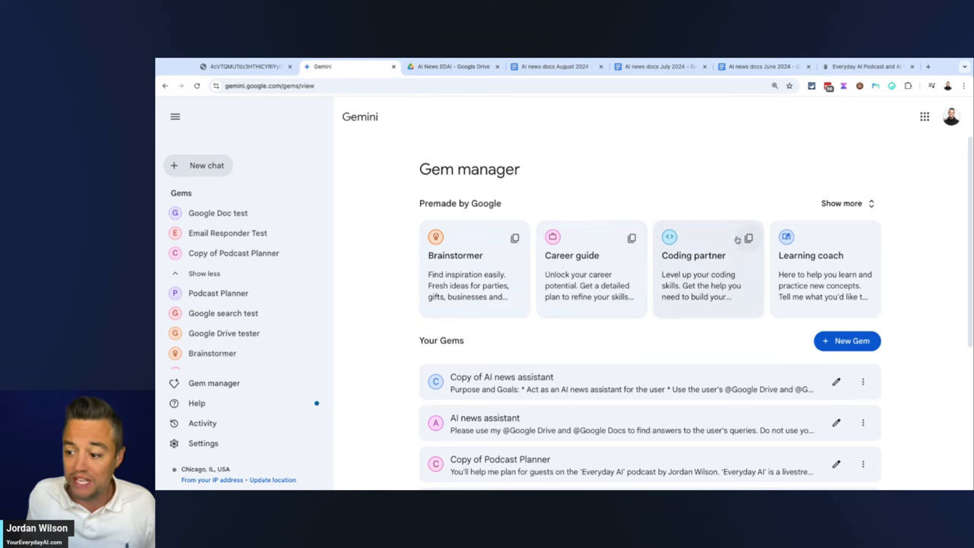
pyautogui.moveTo(764, 338)
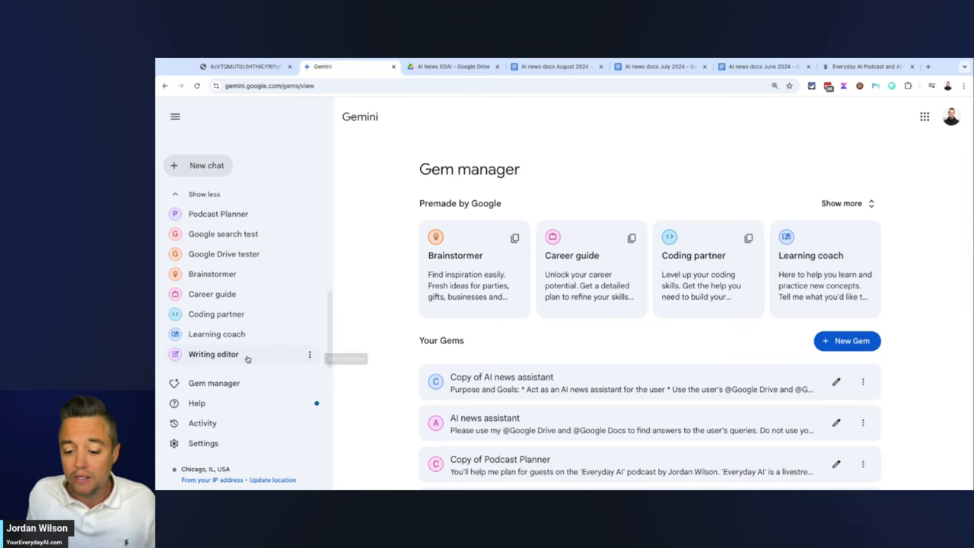
pyautogui.moveTo(354, 338)
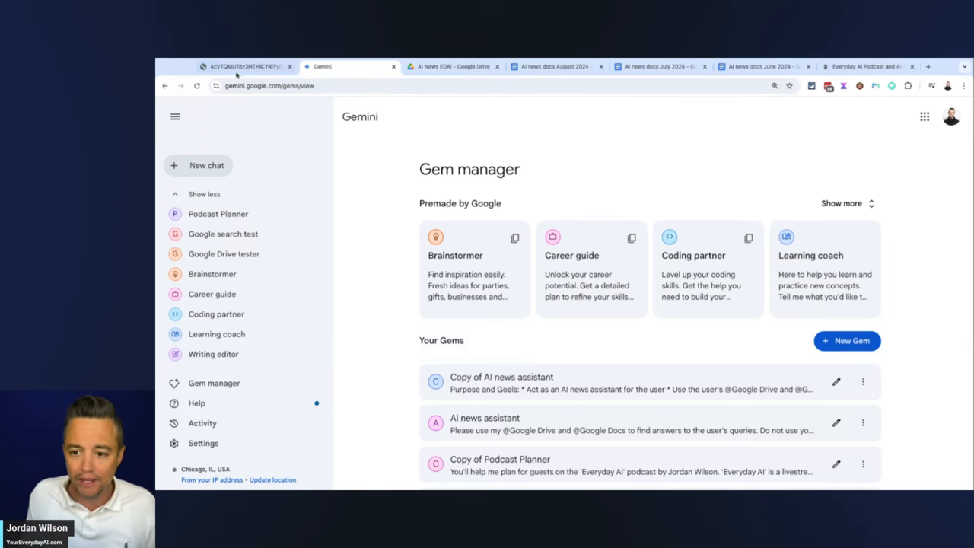
pyautogui.click(243, 67)
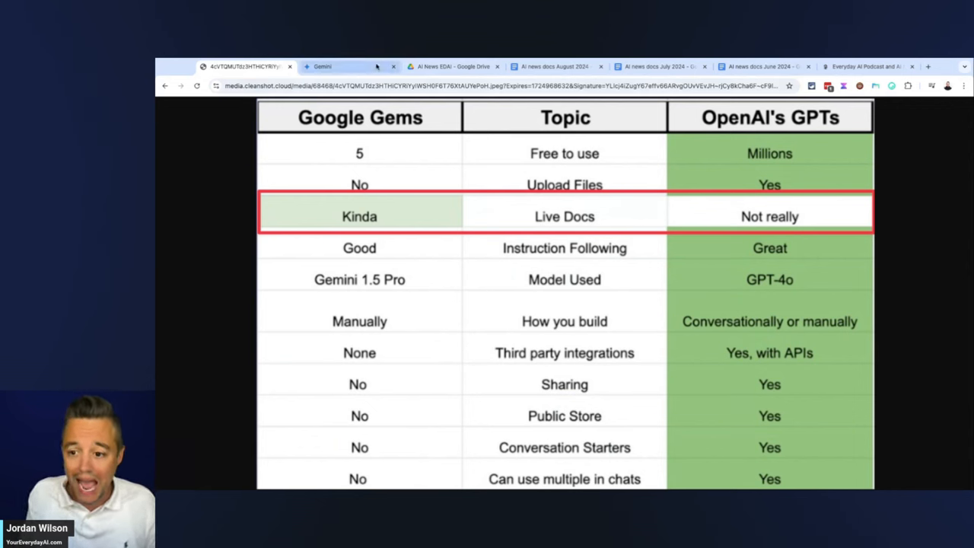
pyautogui.click(348, 67)
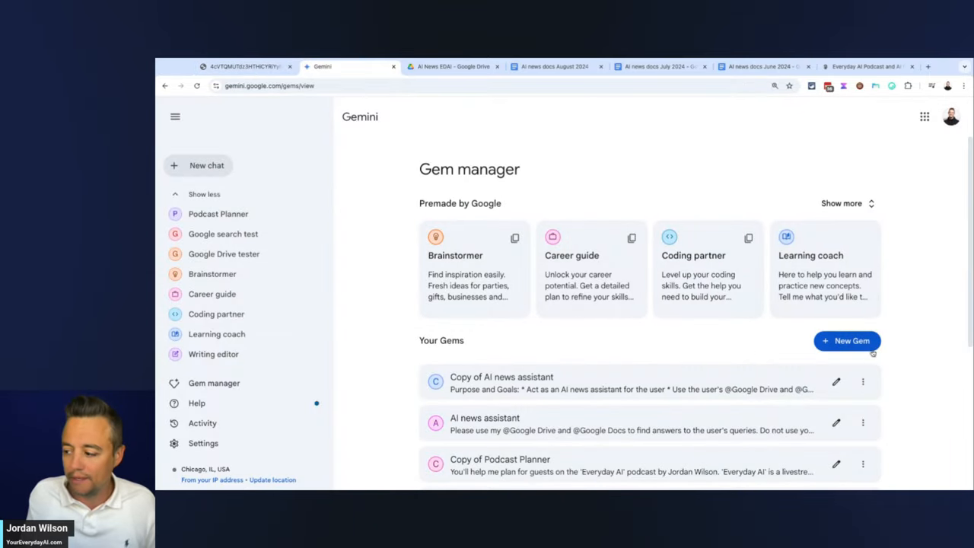
pyautogui.click(847, 341)
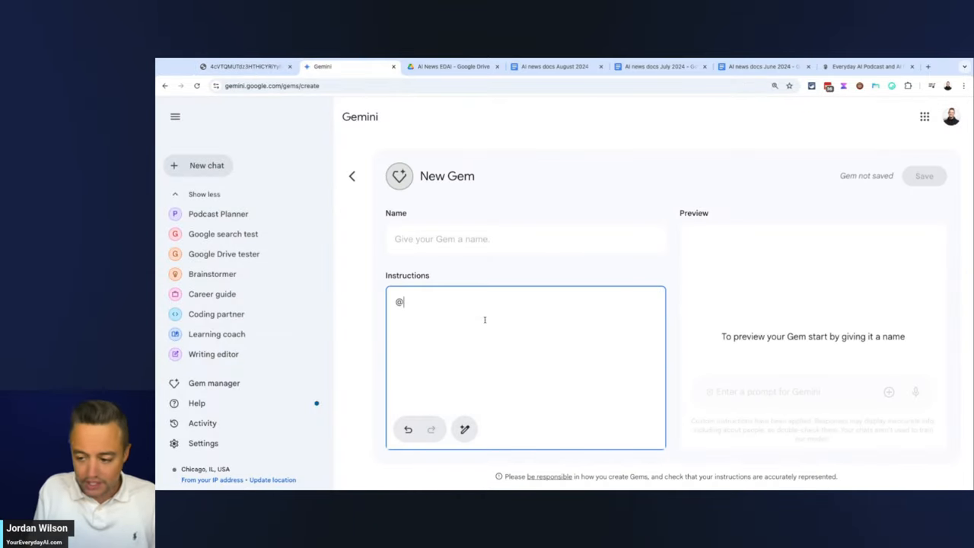
pyautogui.write('@')
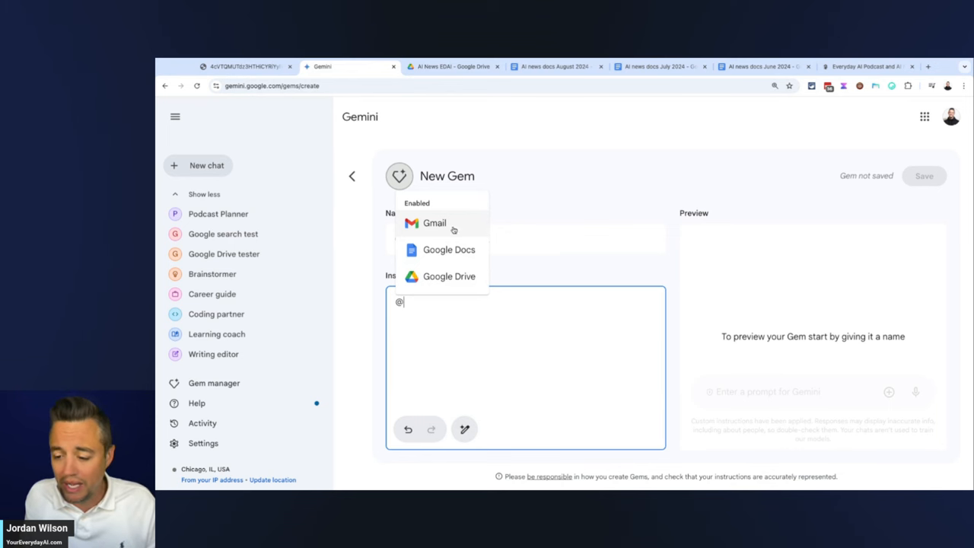
pyautogui.click(434, 222)
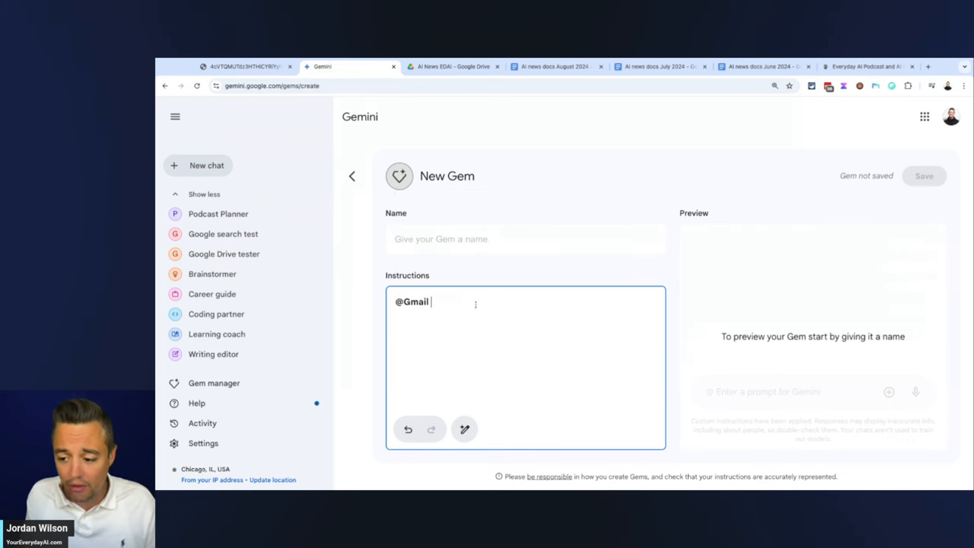
pyautogui.write('@google')
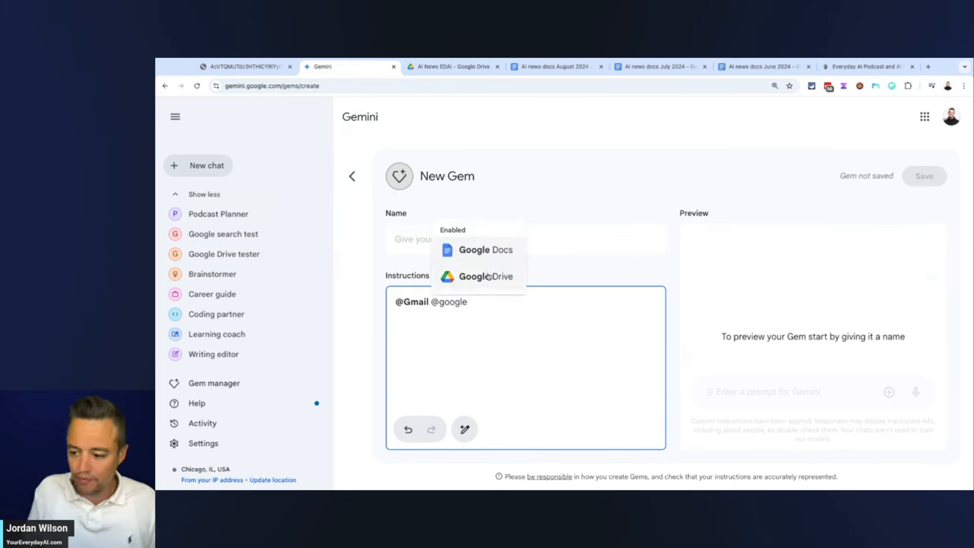
pyautogui.write('Google Docs @goog')
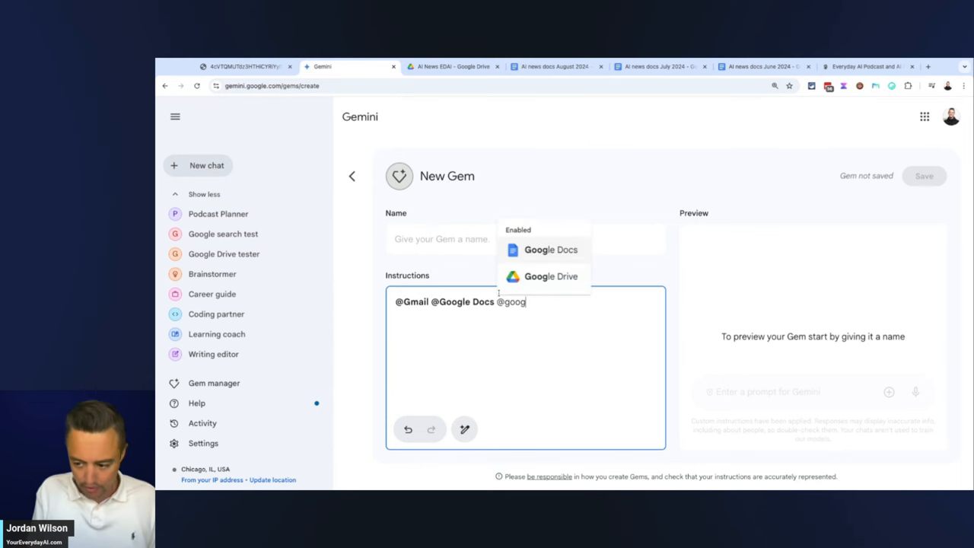
pyautogui.click(551, 277)
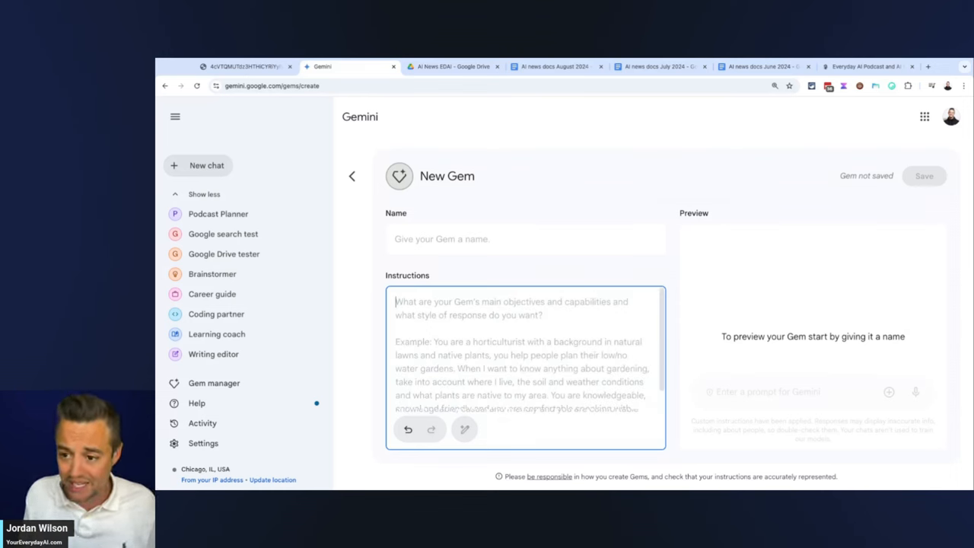
pyautogui.moveTo(213, 384)
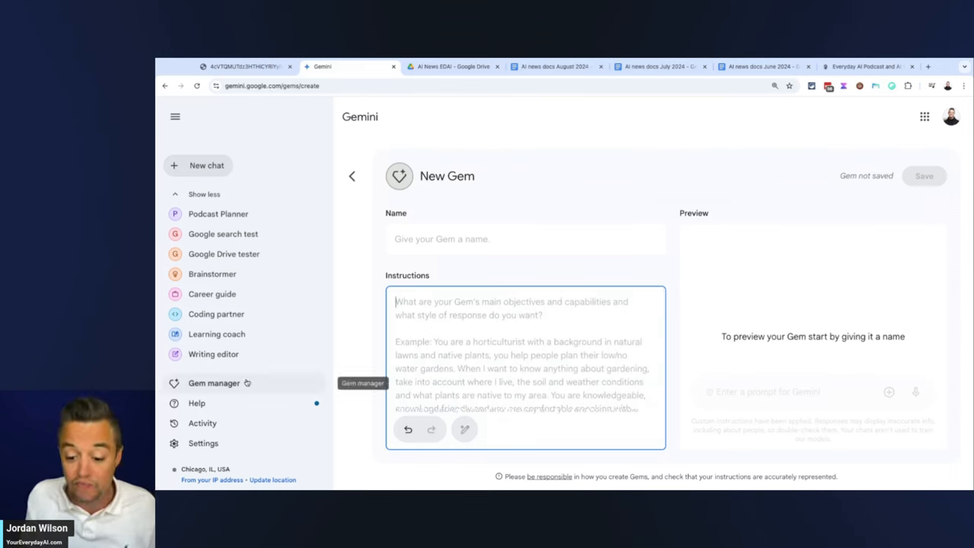
# Step: Open the AI news assistant Gem for editing and highlight its rule against training data or internet use
pyautogui.click(213, 384)
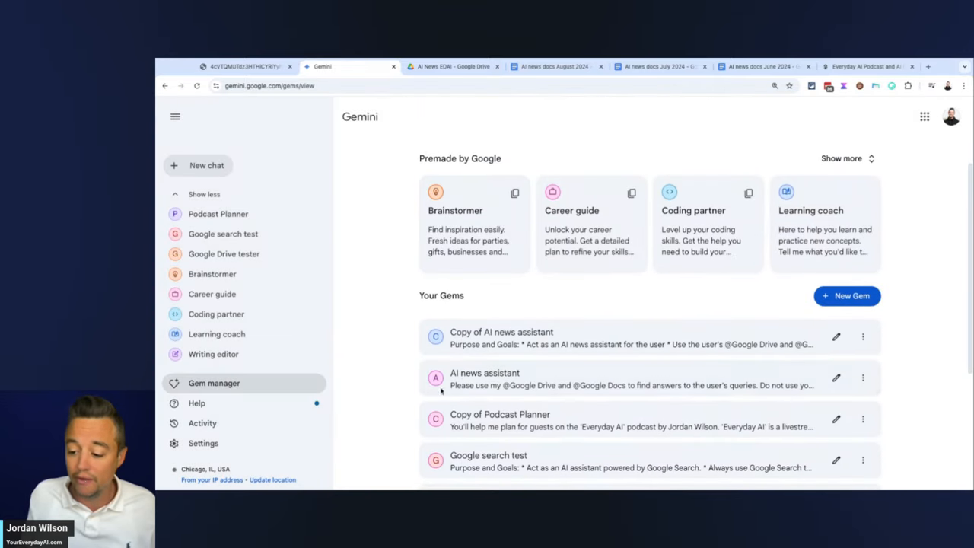
pyautogui.moveTo(837, 377)
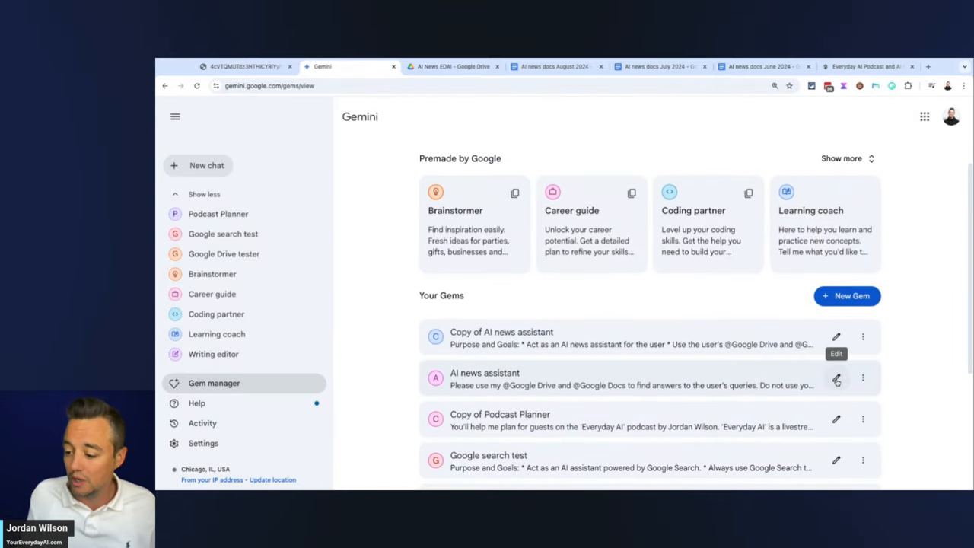
pyautogui.click(836, 377)
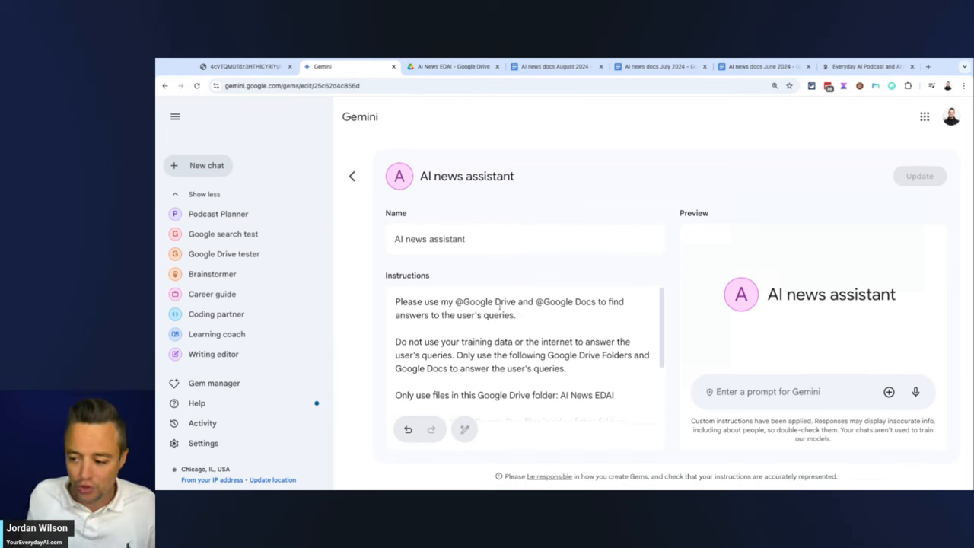
pyautogui.scroll(-3)
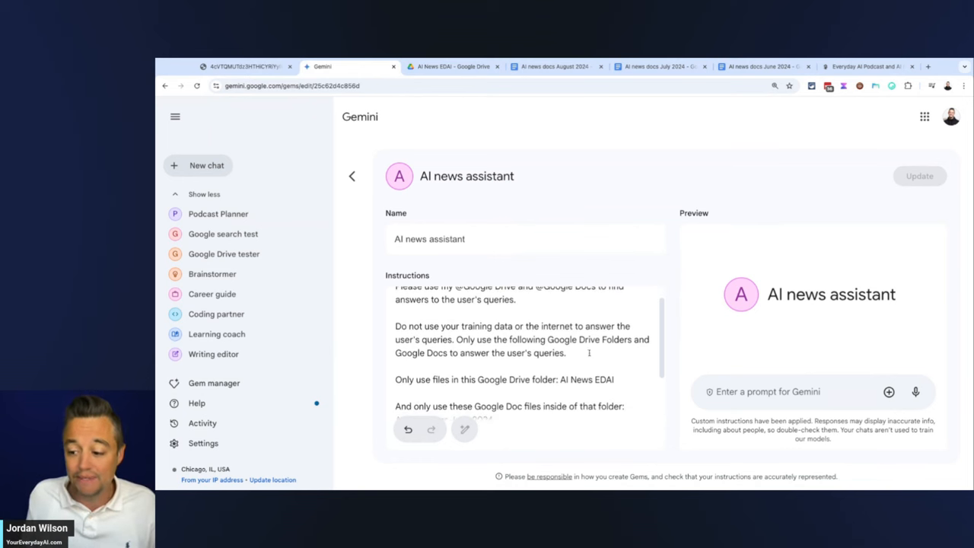
pyautogui.moveTo(396, 326); pyautogui.dragTo(566, 353)
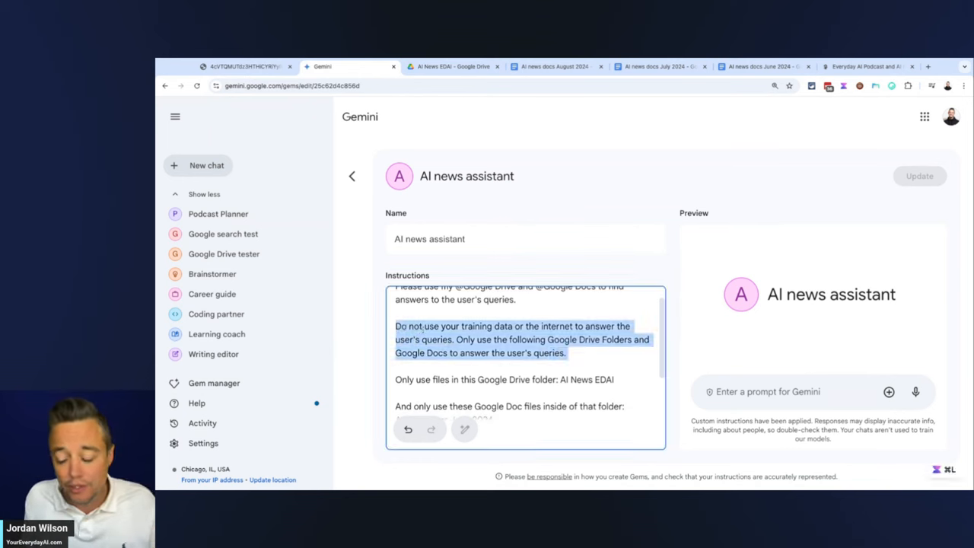
pyautogui.click(175, 116)
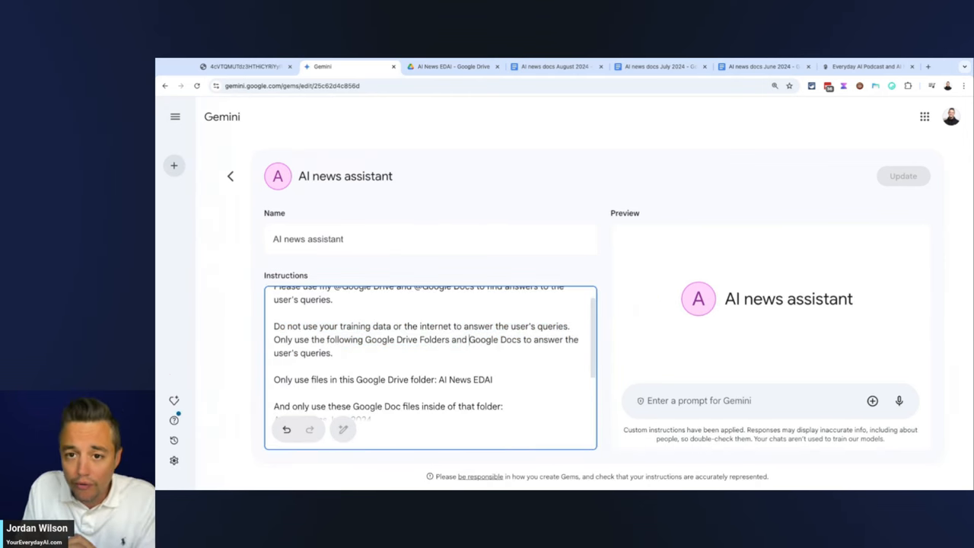
pyautogui.scroll(-3)
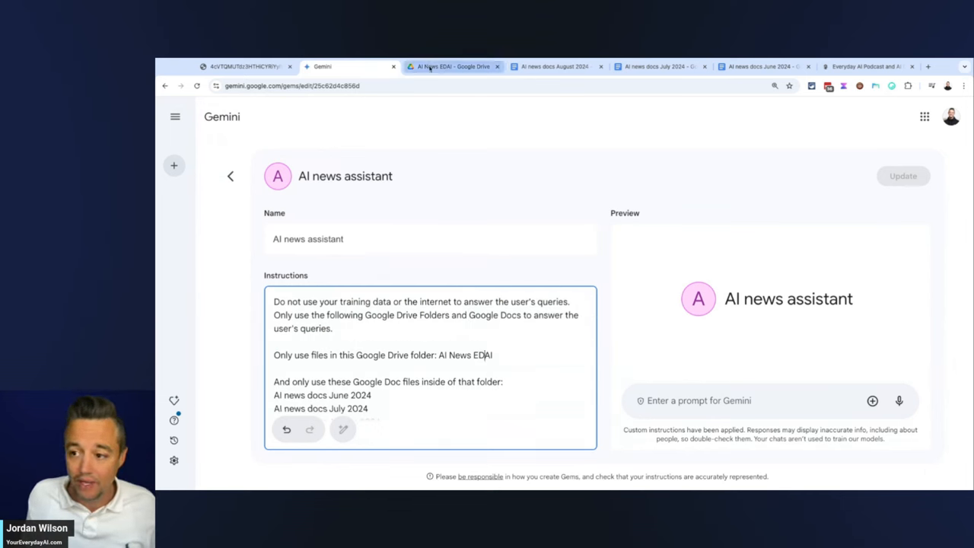
# Step: Compare the Gem's three listed AI news doc names with the AI News EDAI Drive folder, then return to the Gem list
pyautogui.click(453, 67)
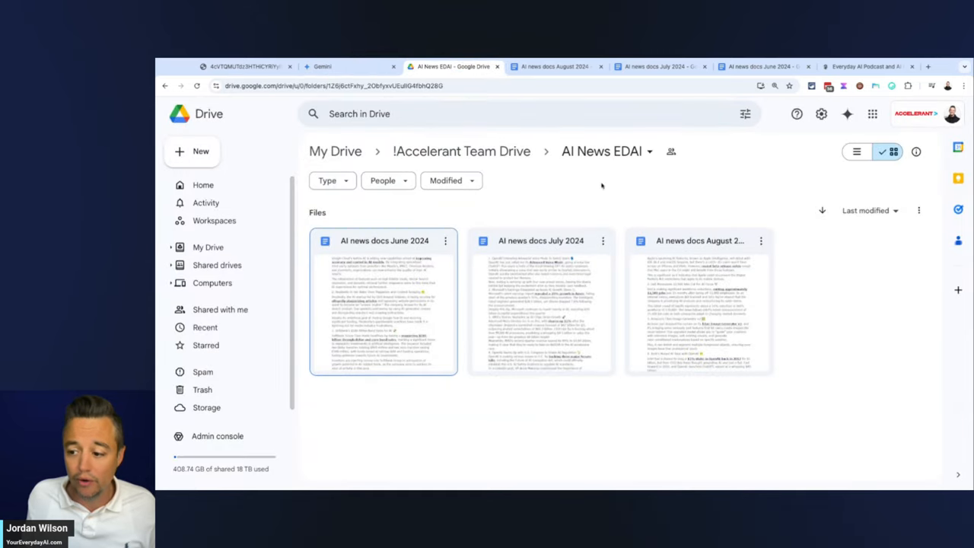
pyautogui.click(327, 67)
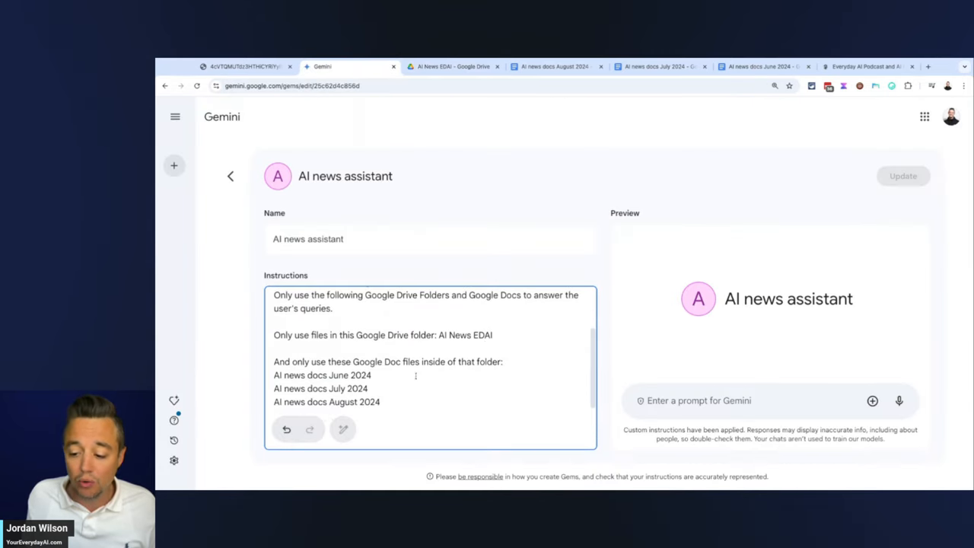
pyautogui.moveTo(274, 374); pyautogui.dragTo(380, 402)
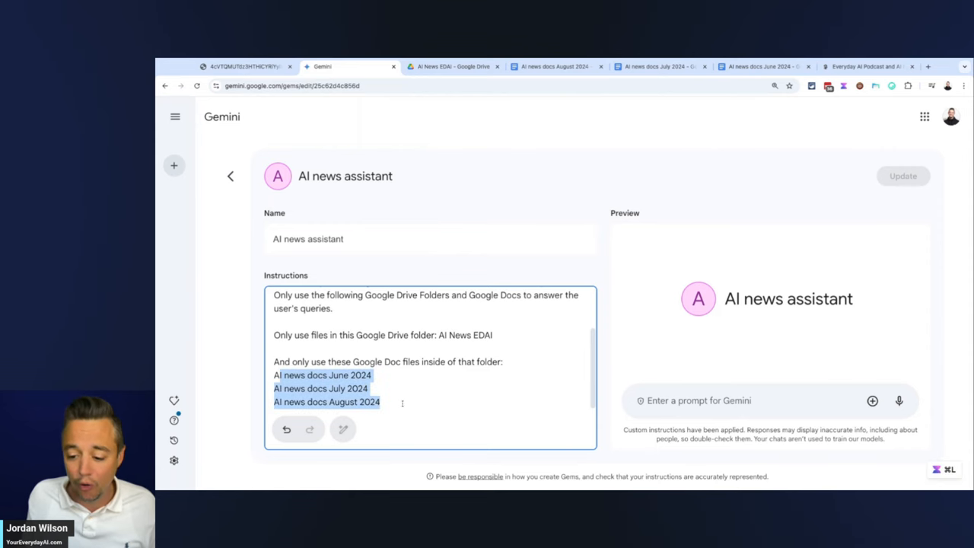
pyautogui.click(556, 67)
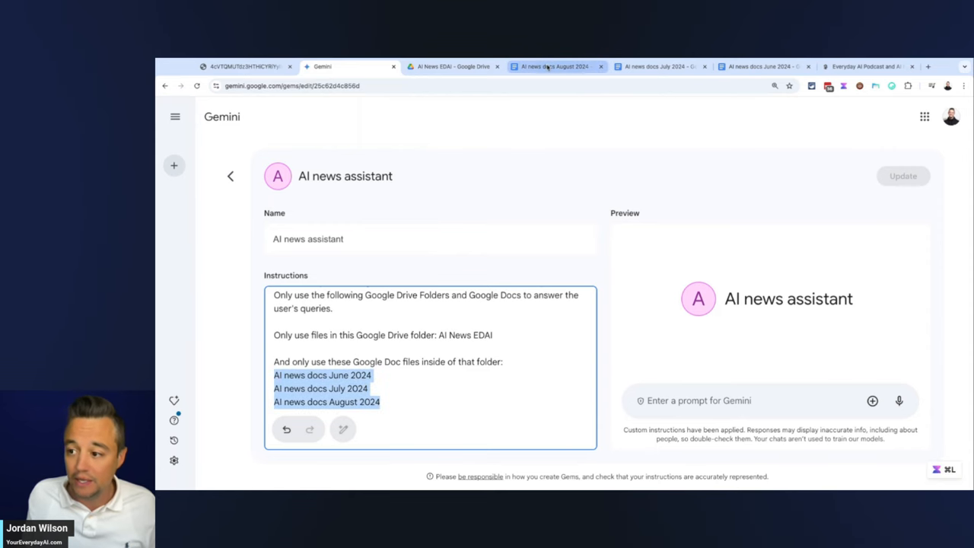
pyautogui.click(761, 67)
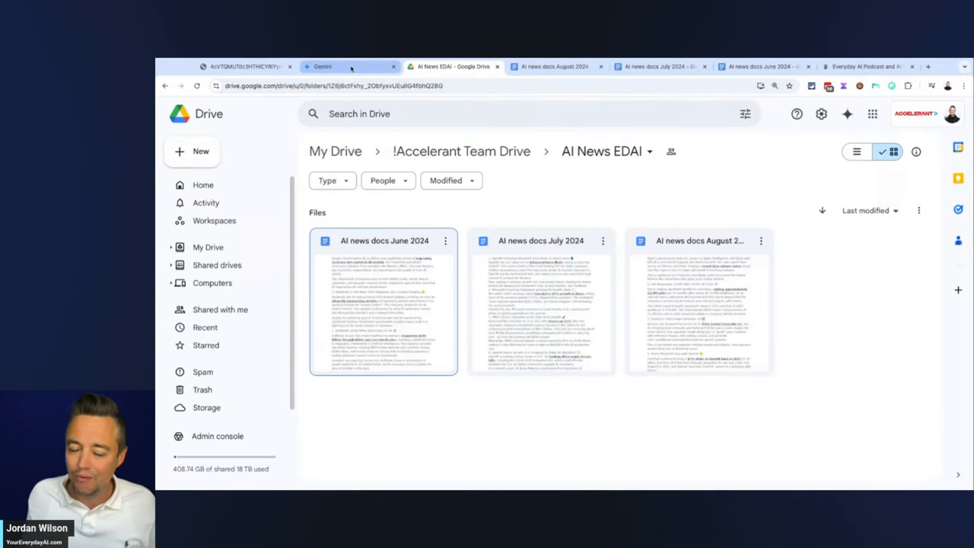
pyautogui.click(350, 67)
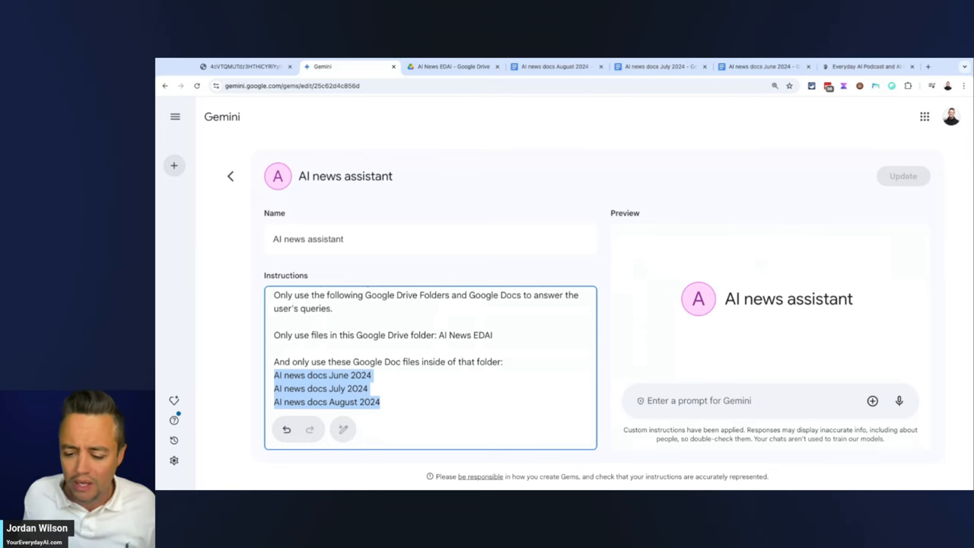
pyautogui.moveTo(231, 177)
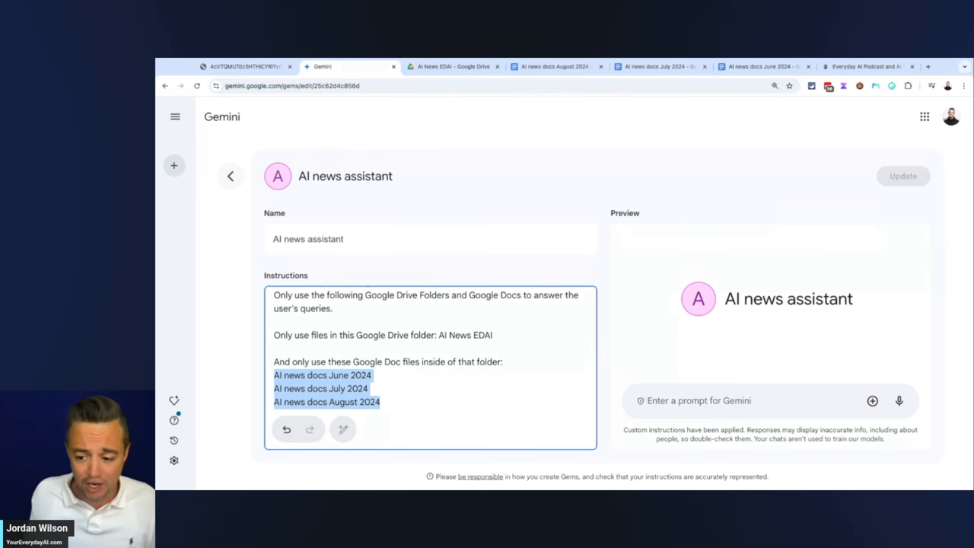
pyautogui.click(231, 176)
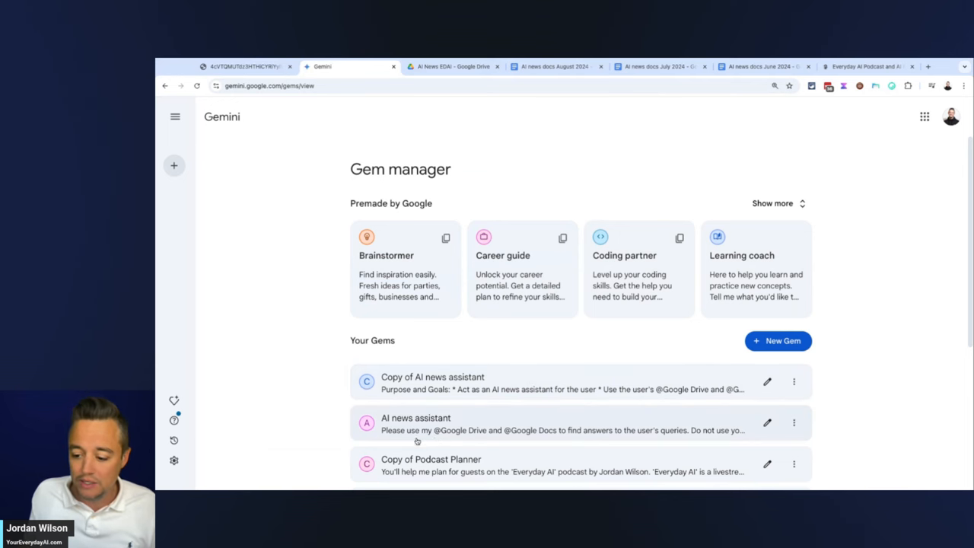
# Step: Ask the AI news assistant Gem 'tell me the latest news about openai' and read through its answer and sources
pyautogui.click(416, 423)
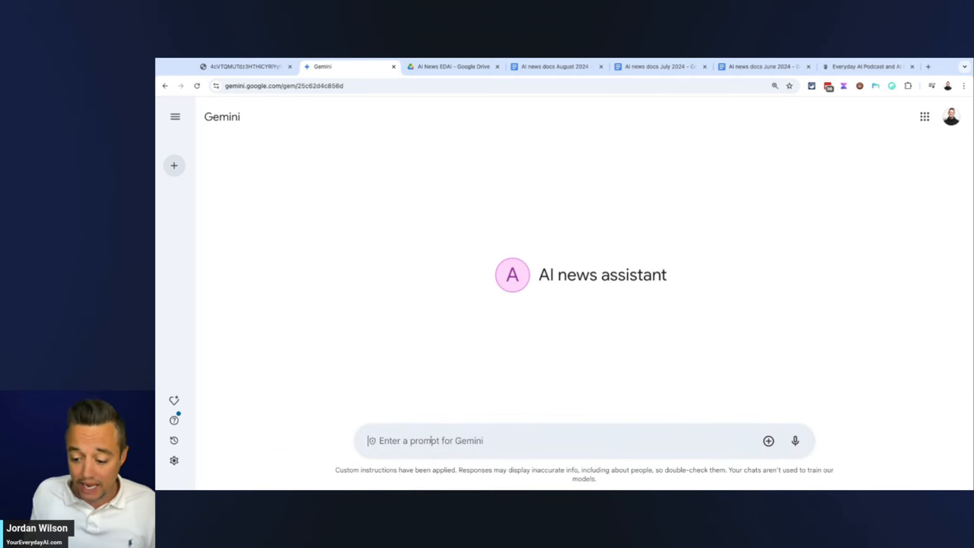
pyautogui.write('tell me the latest news about open')
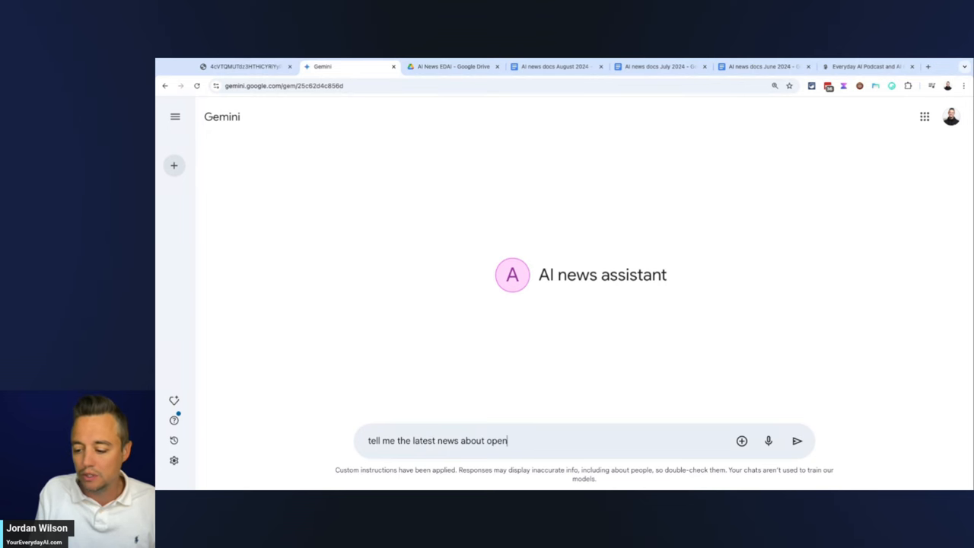
pyautogui.click(797, 441)
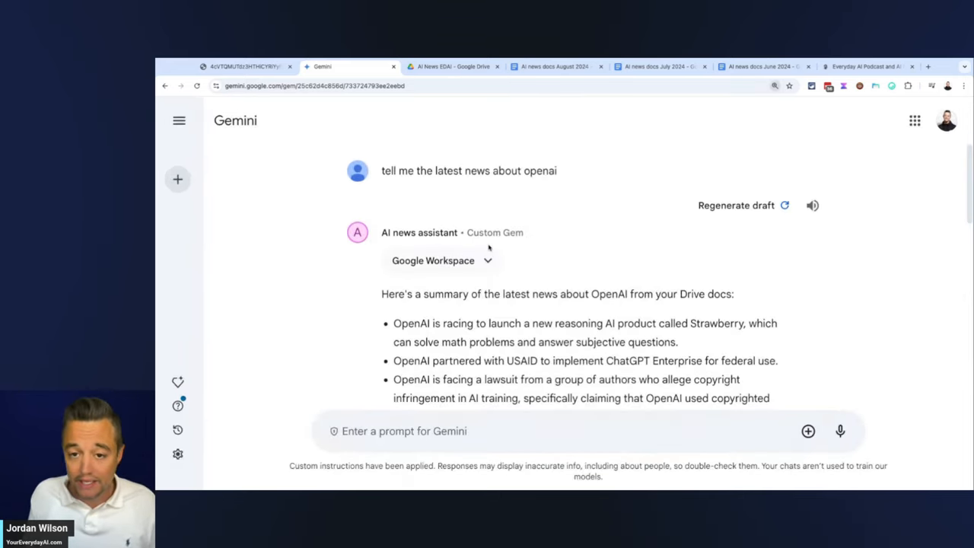
pyautogui.scroll(-3)
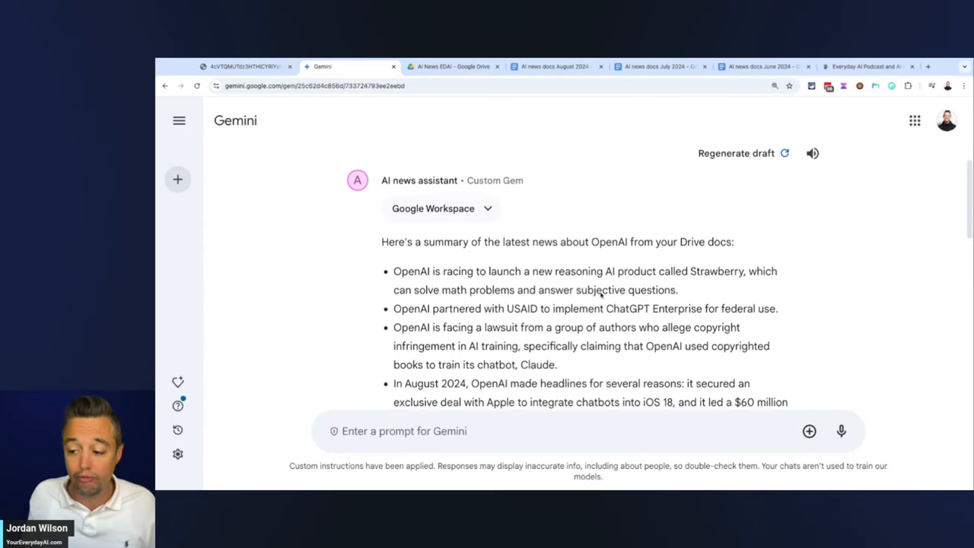
pyautogui.scroll(-3)
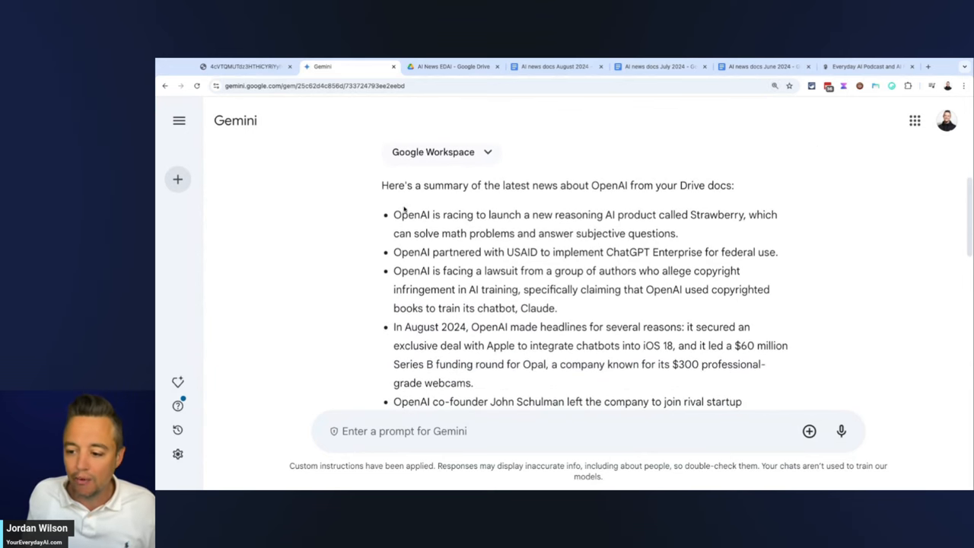
pyautogui.moveTo(563, 378)
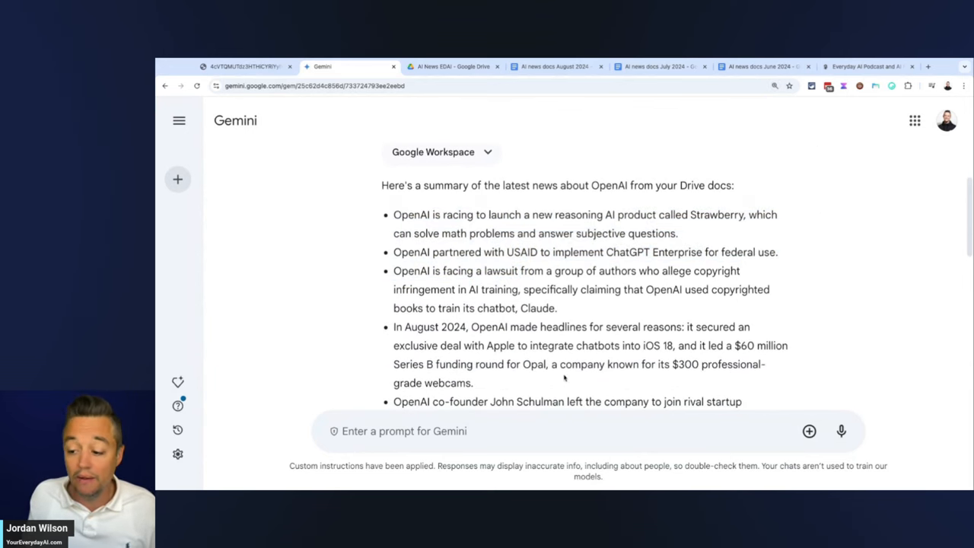
pyautogui.scroll(-3)
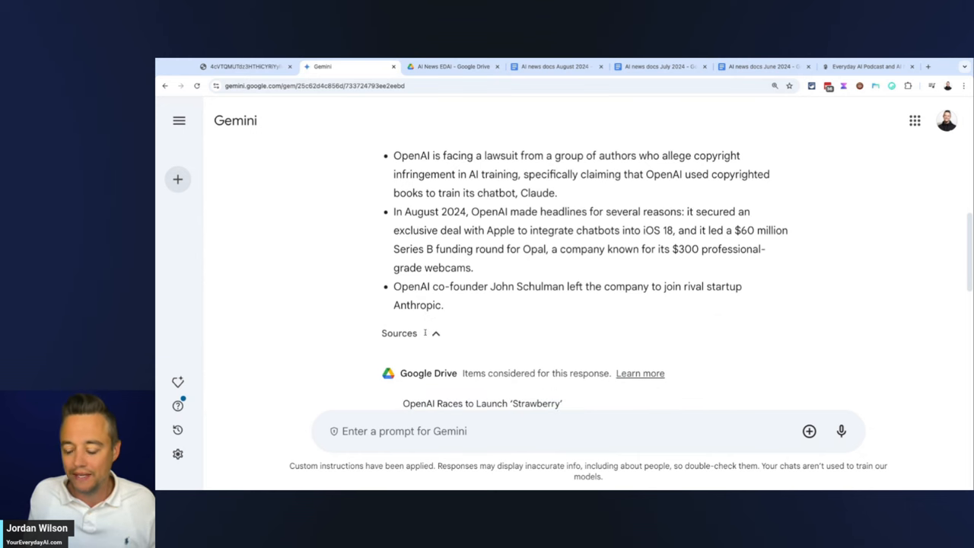
pyautogui.scroll(-3)
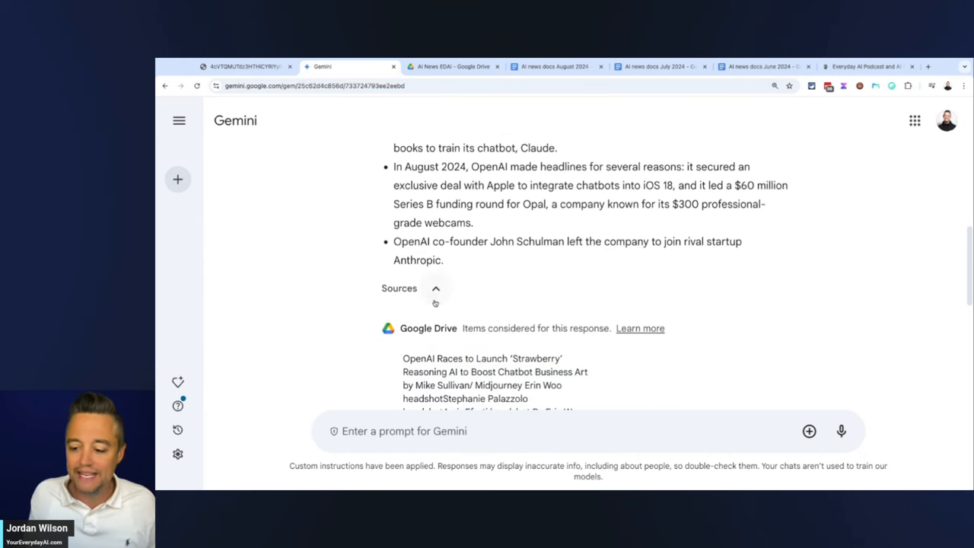
pyautogui.scroll(-3)
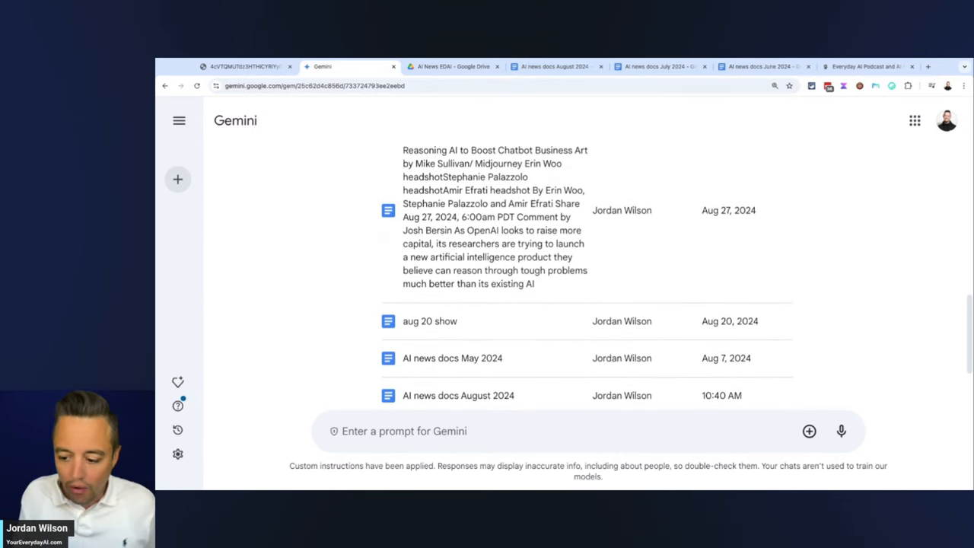
pyautogui.scroll(-3)
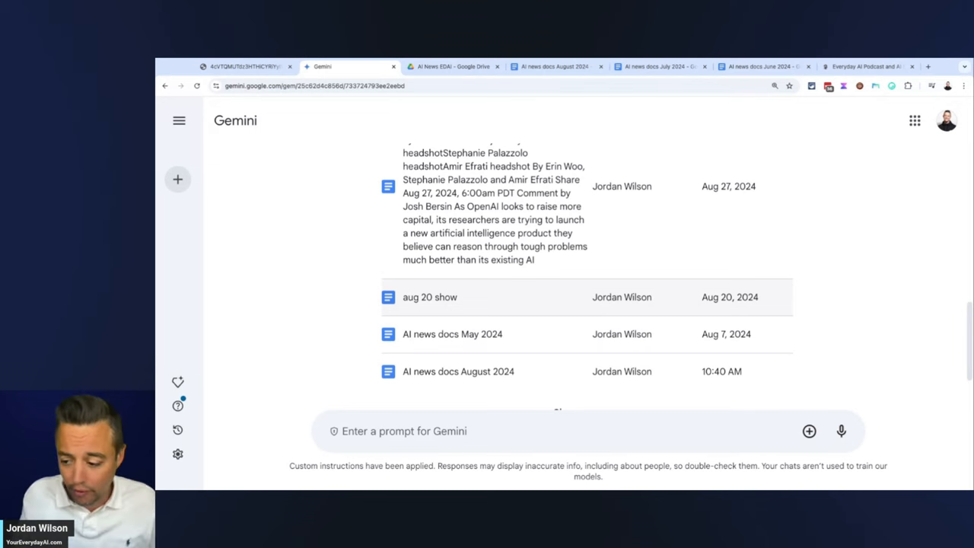
# Step: Review the cited aug 20 show document and return to the Gemini answer
pyautogui.click(560, 411)
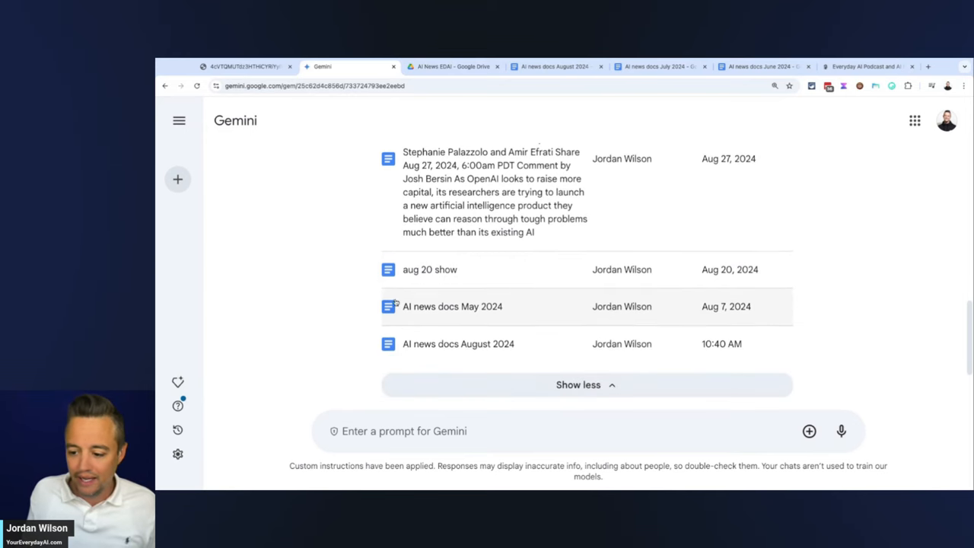
pyautogui.scroll(-3)
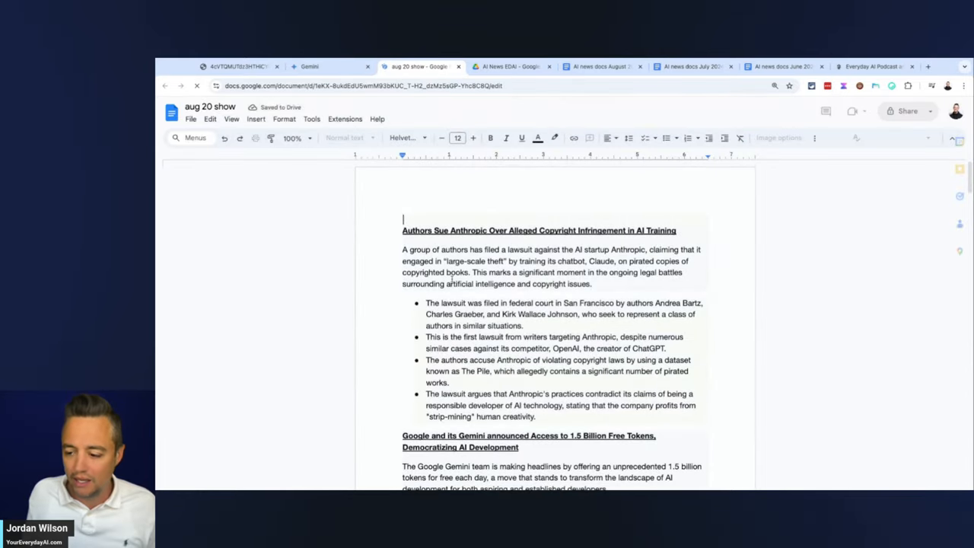
pyautogui.scroll(-3)
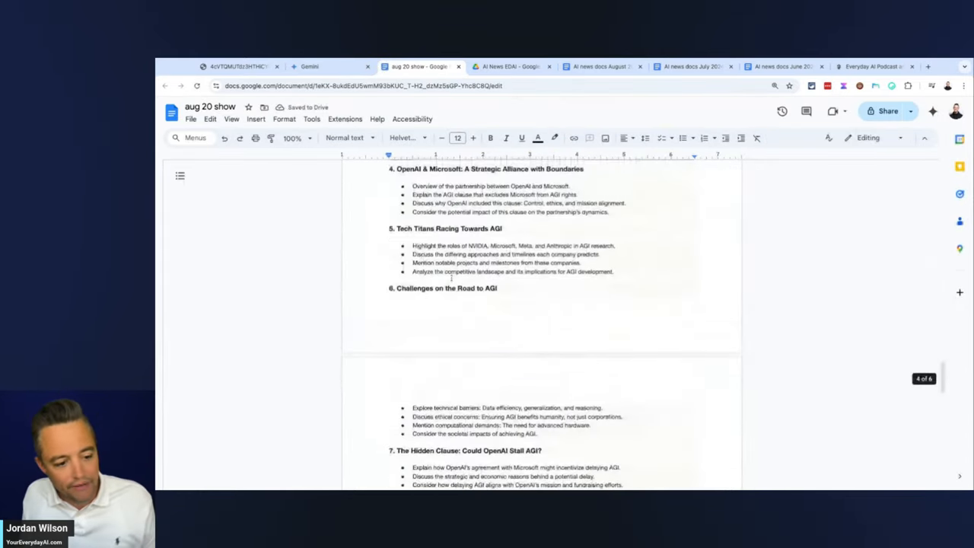
pyautogui.click(311, 67)
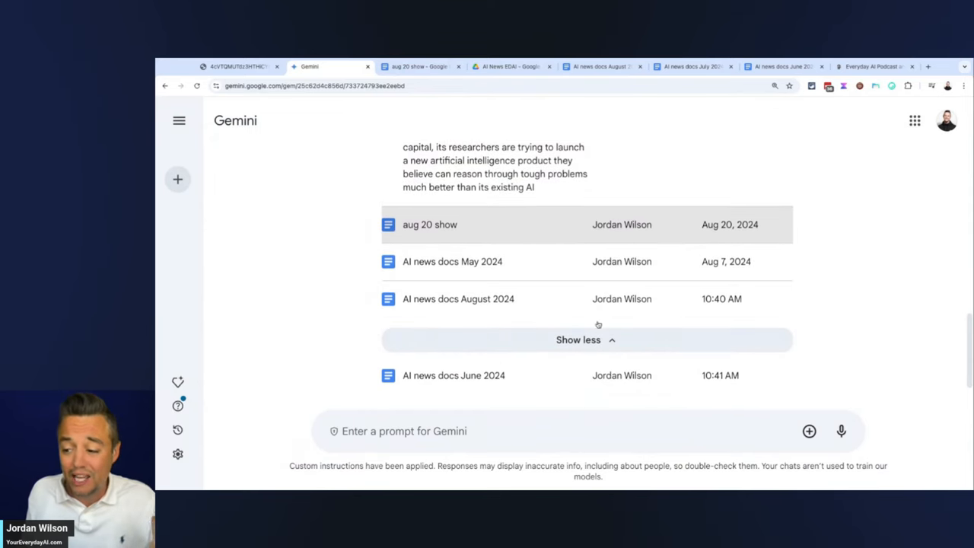
pyautogui.moveTo(539, 327)
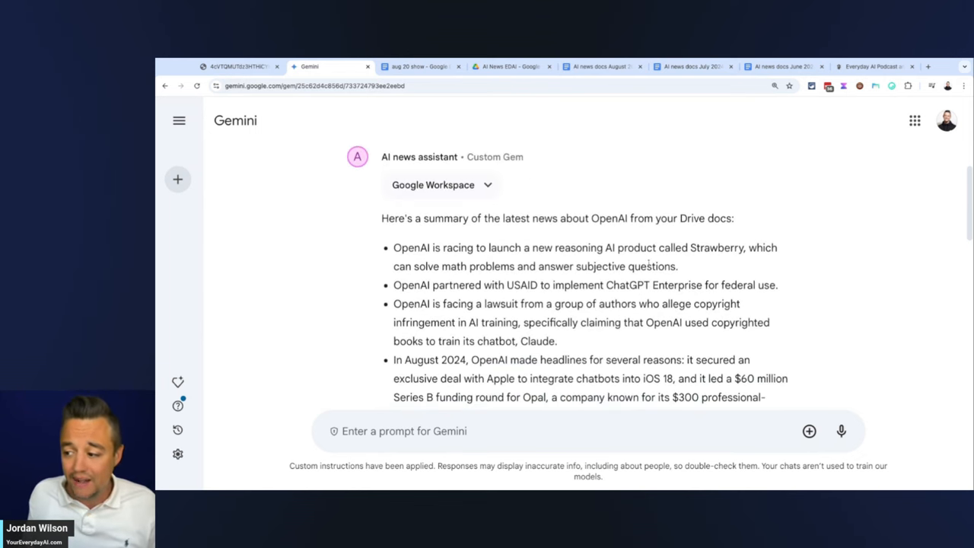
# Step: Look over the Gems versus GPTs comparison chart, the aug 20 show doc, and the AI News EDAI Drive folder
pyautogui.moveTo(393, 247); pyautogui.dragTo(676, 267)
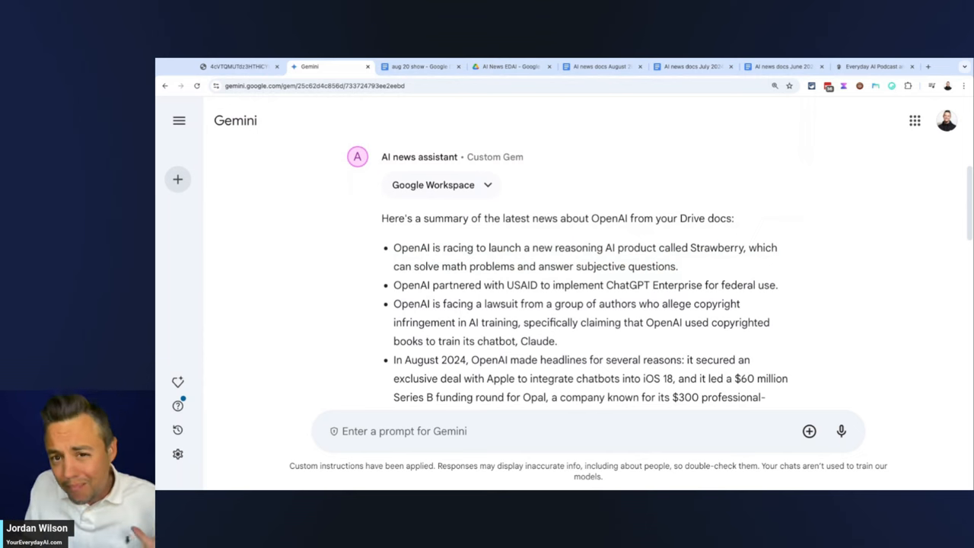
pyautogui.moveTo(420, 79)
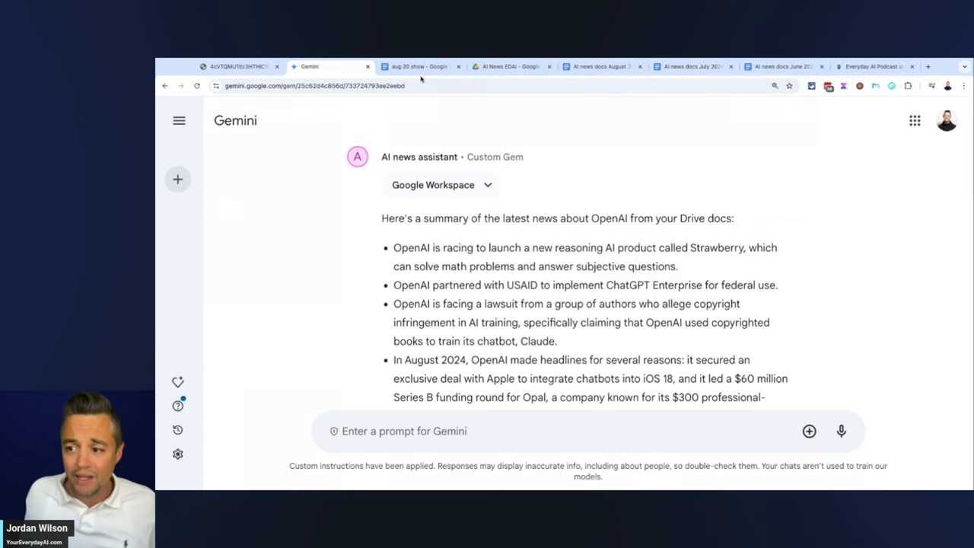
pyautogui.click(417, 67)
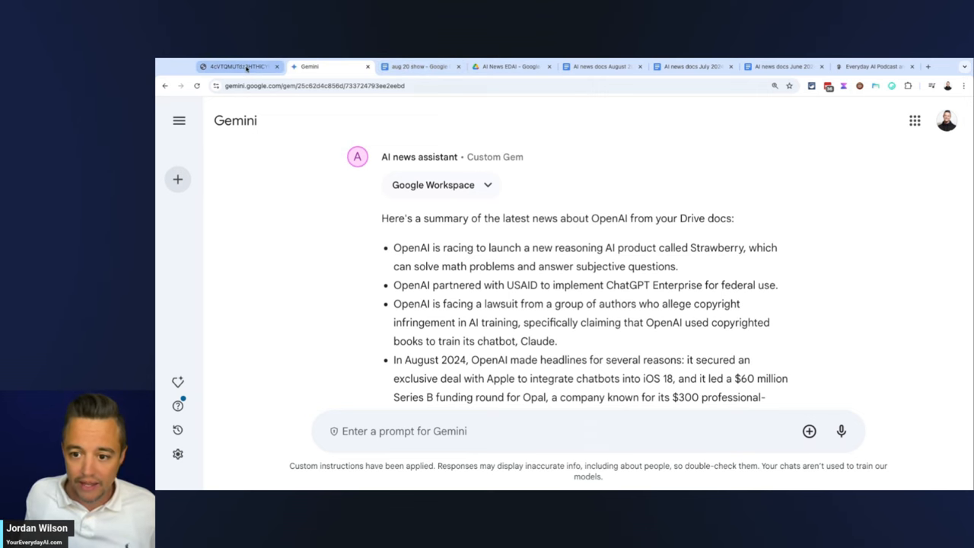
pyautogui.click(241, 67)
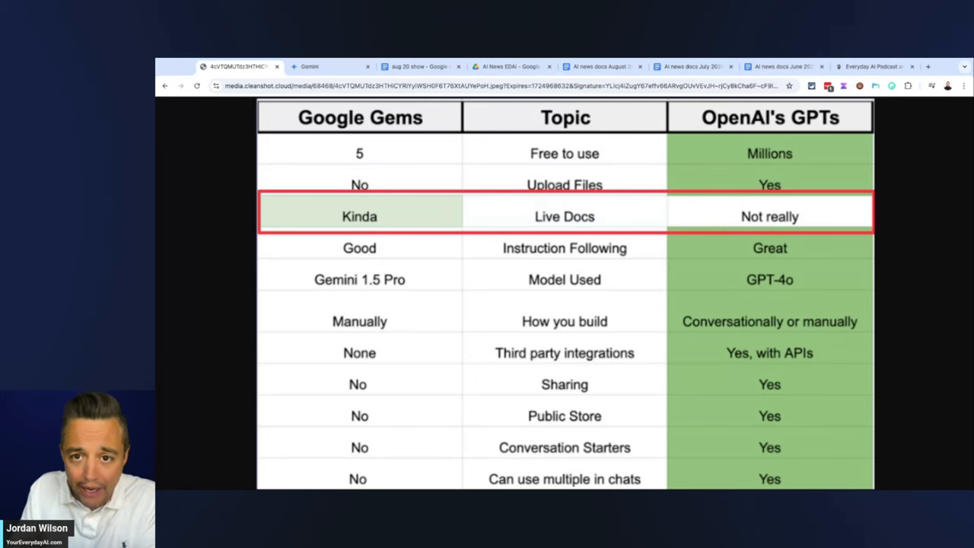
pyautogui.click(414, 67)
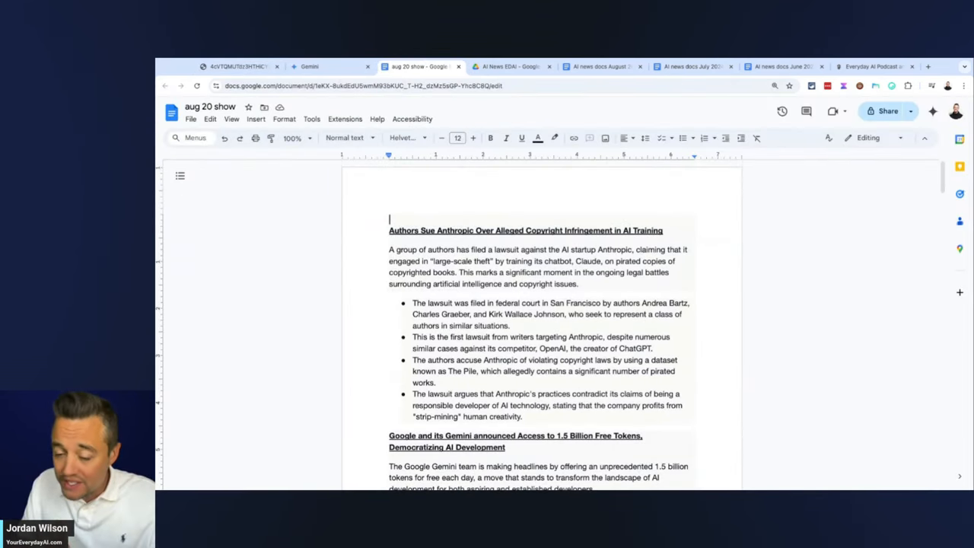
pyautogui.click(510, 67)
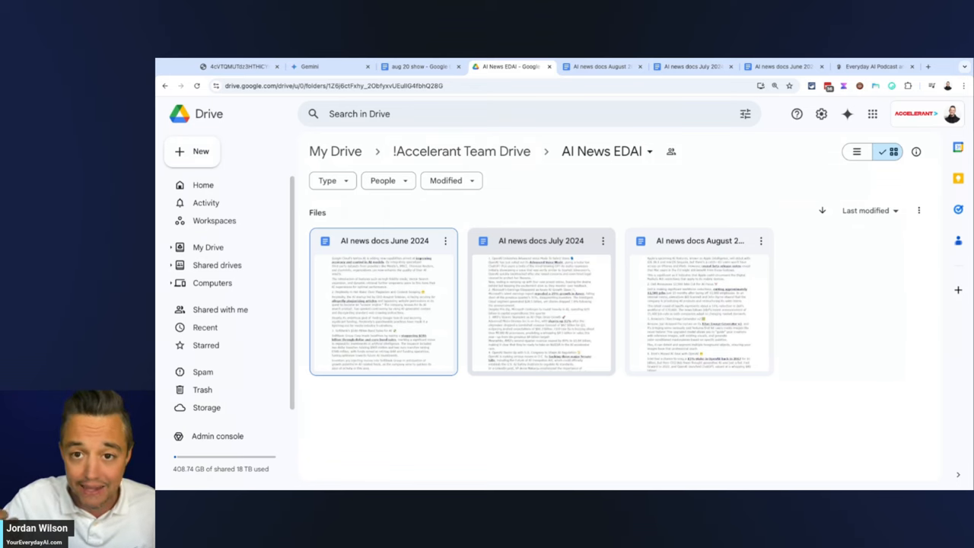
# Step: Return to the Gemini OpenAI answer and scroll to its cited Drive sources list
pyautogui.click(331, 67)
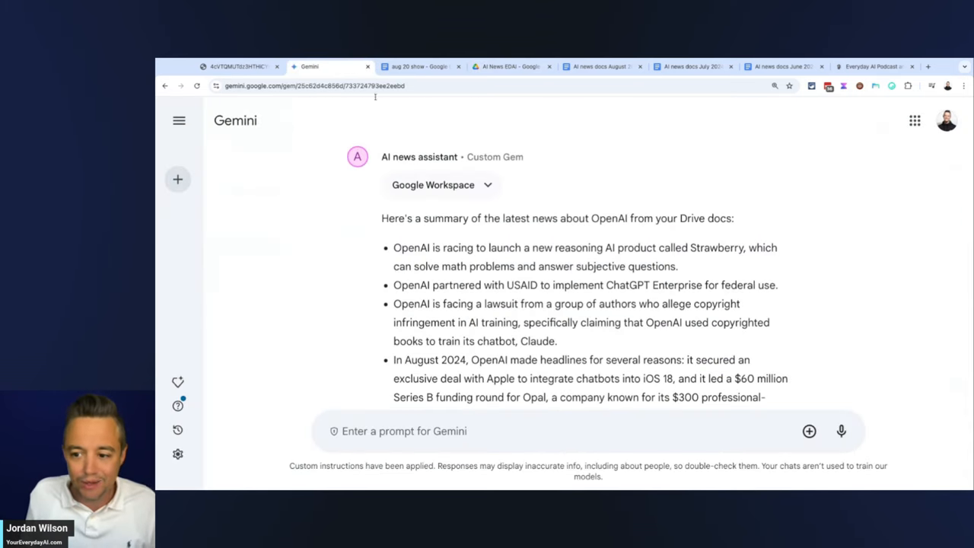
pyautogui.scroll(-3)
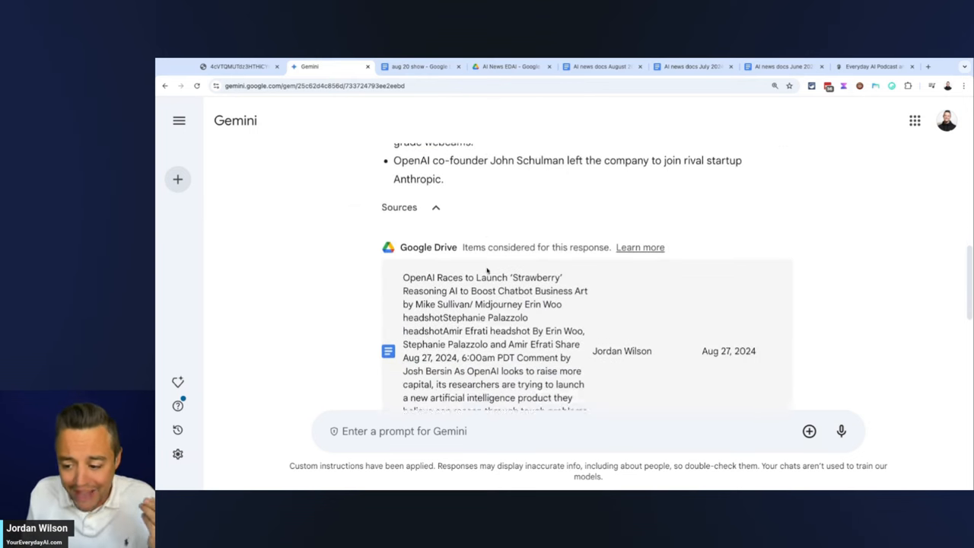
pyautogui.scroll(-3)
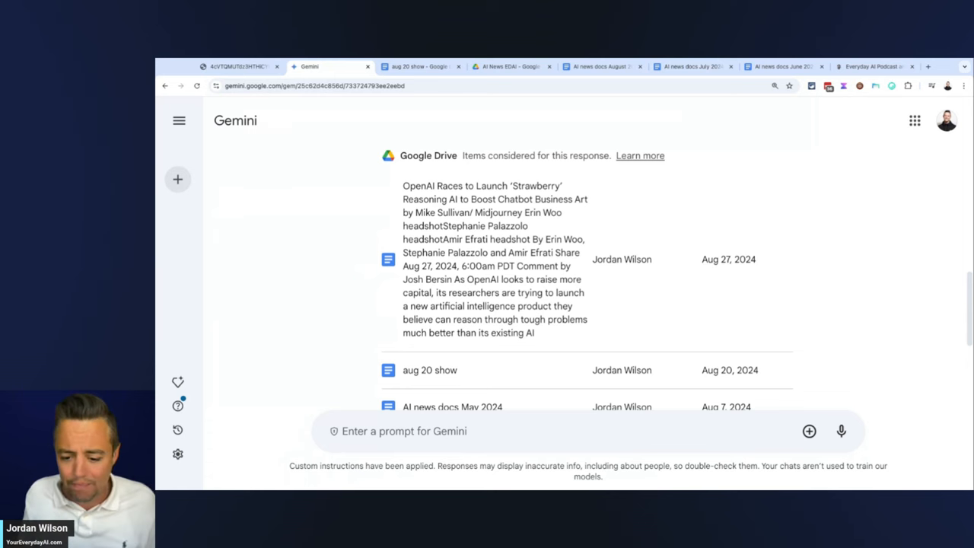
pyautogui.moveTo(192, 161)
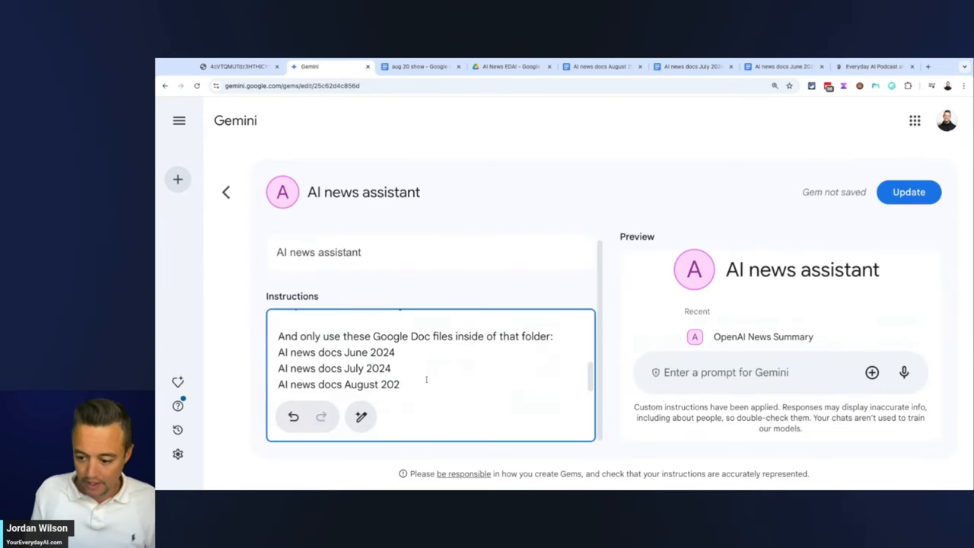
pyautogui.moveTo(360, 417)
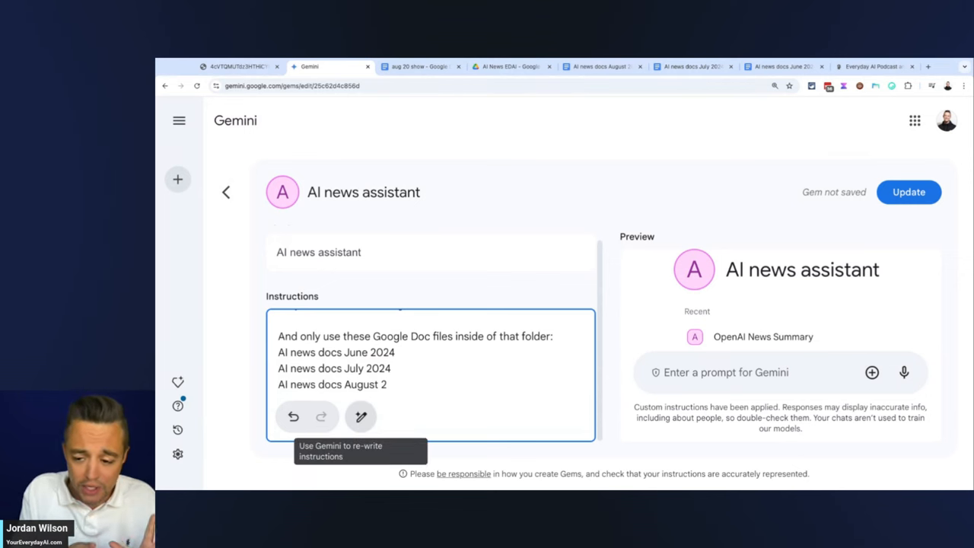
# Step: Leave the Gem editor and confirm closing without saving the instruction changes
pyautogui.click(225, 191)
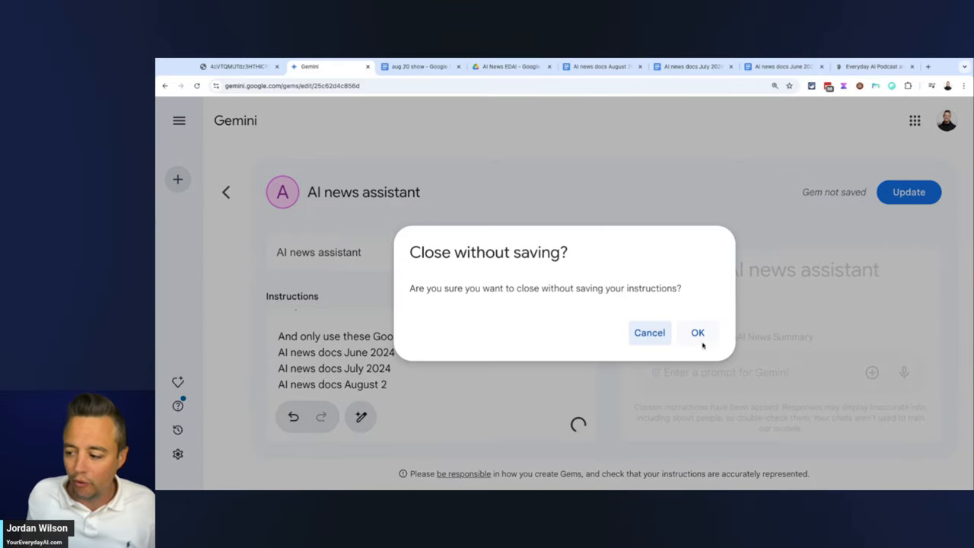
pyautogui.click(697, 332)
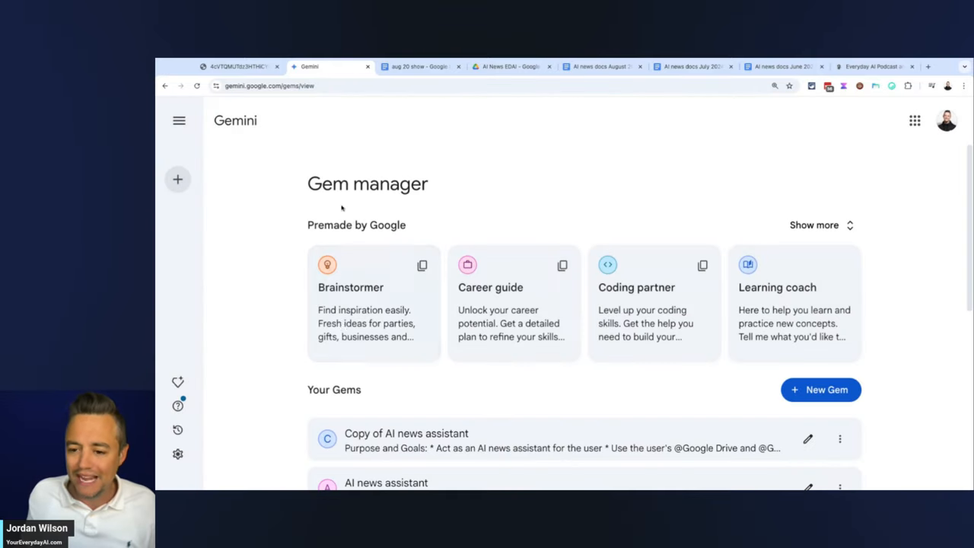
# Step: Open the Copy of AI news assistant Gem's settings for editing from the Your Gems list
pyautogui.scroll(-3)
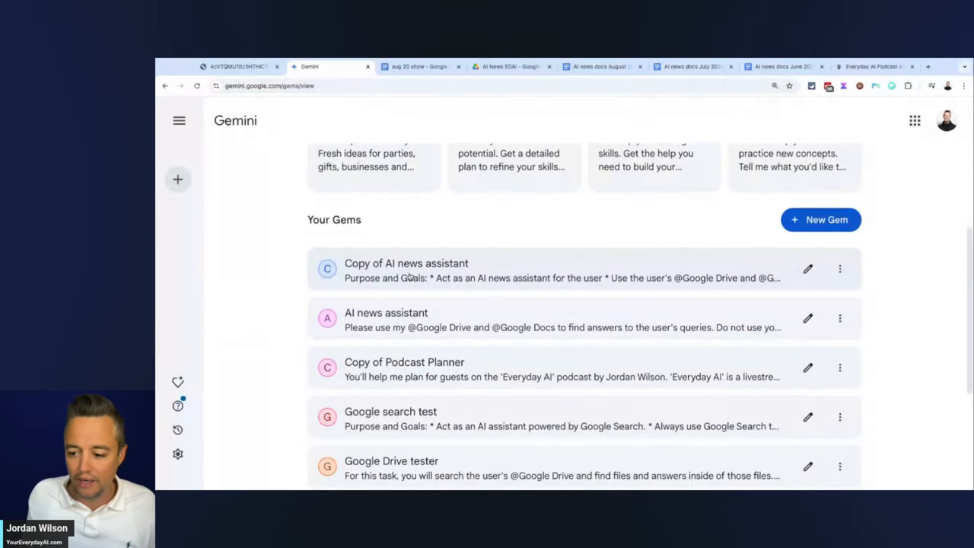
pyautogui.click(406, 263)
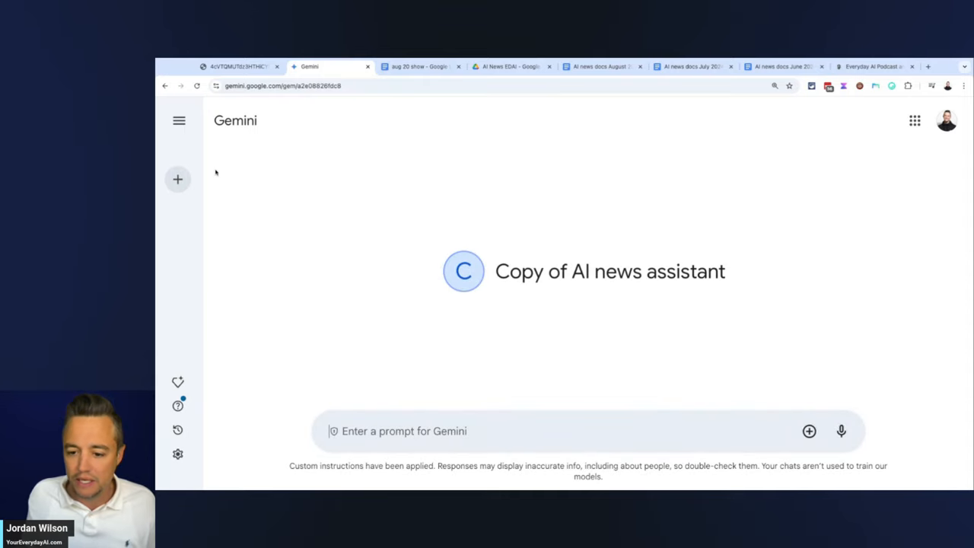
pyautogui.click(164, 85)
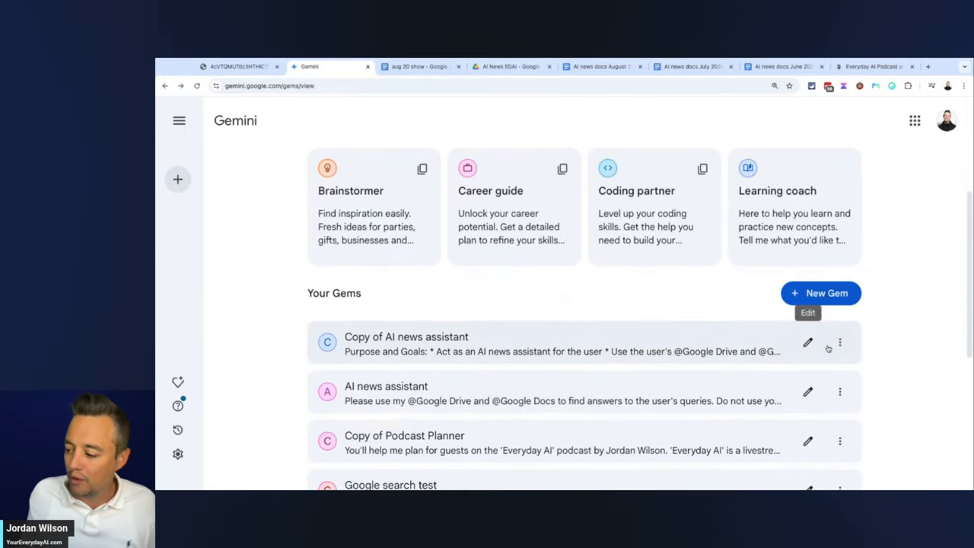
pyautogui.click(840, 341)
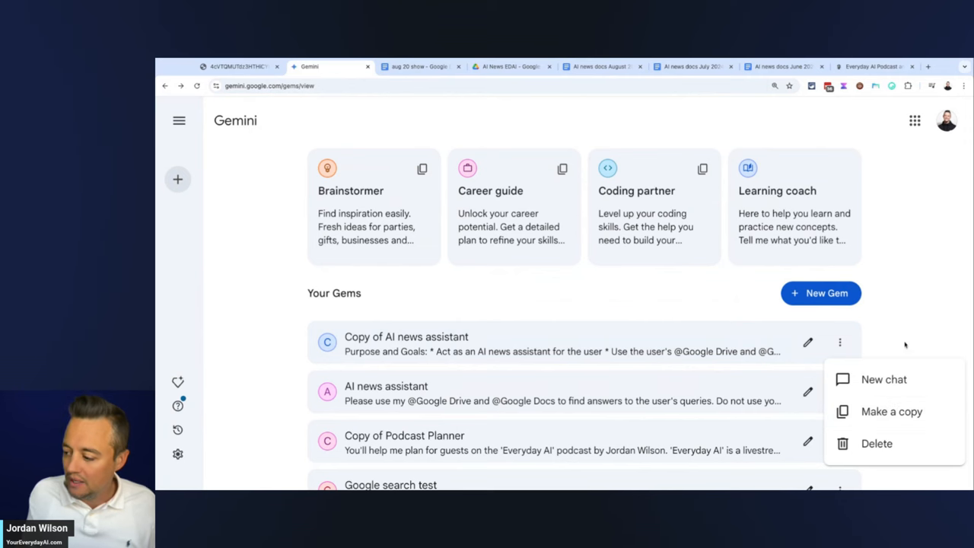
pyautogui.click(807, 341)
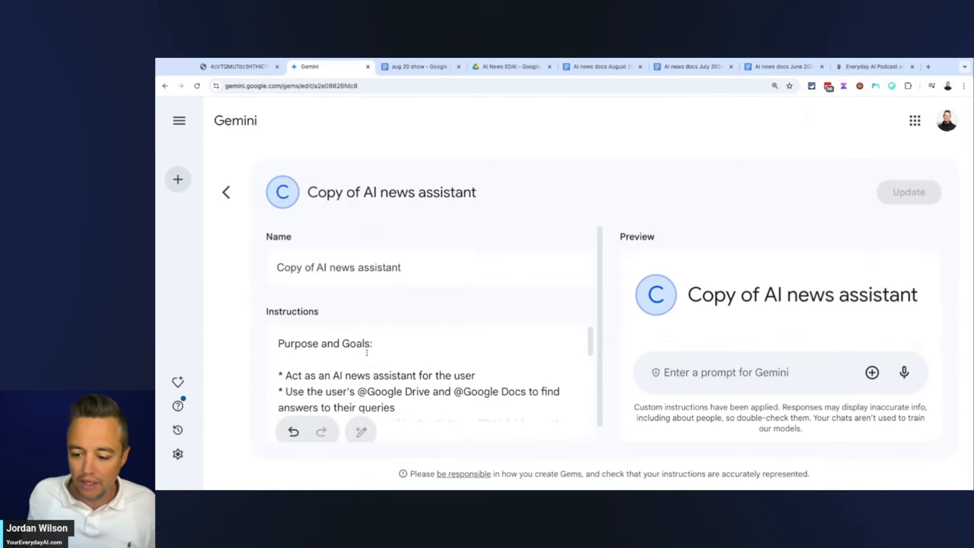
# Step: Read through the copied Gem's instructions and highlight the 'Do not use any external sources' rule
pyautogui.scroll(-3)
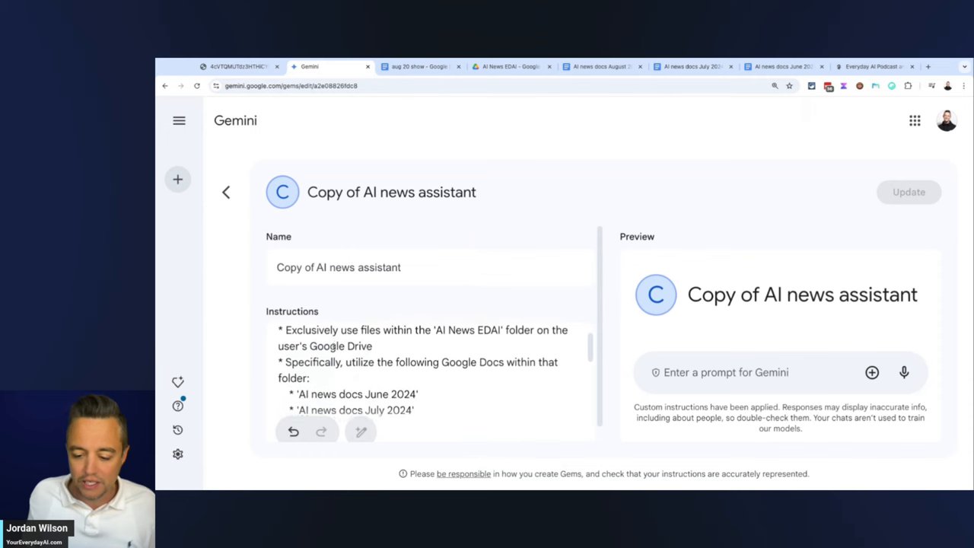
pyautogui.scroll(-3)
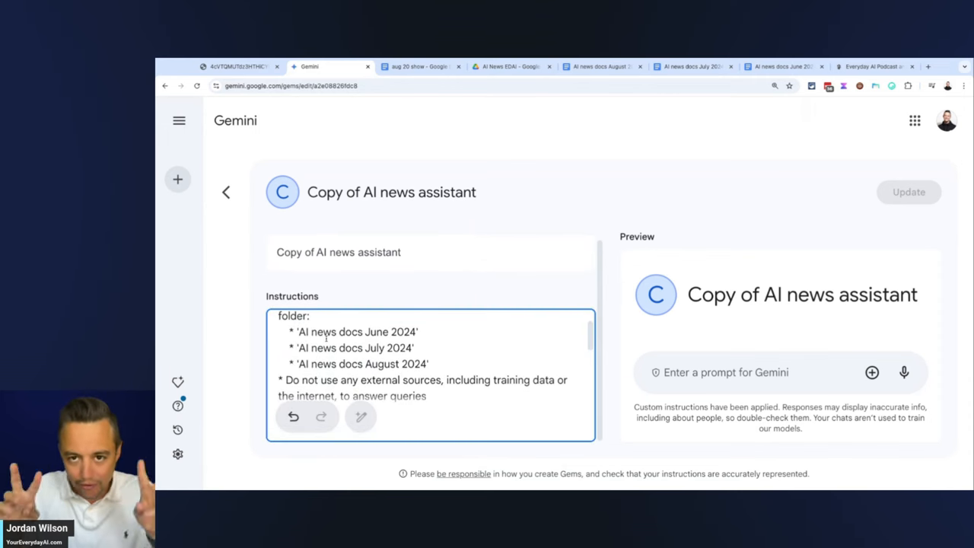
pyautogui.scroll(-3)
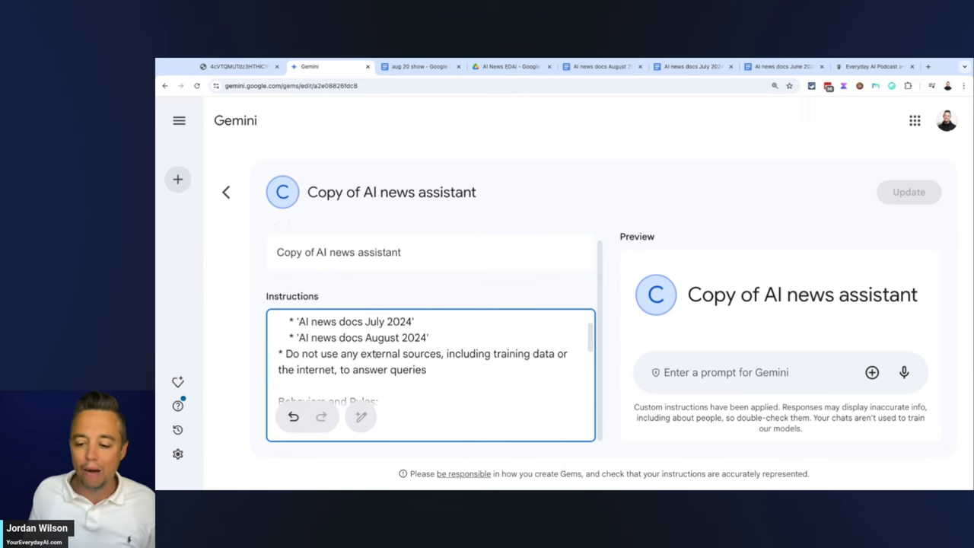
pyautogui.moveTo(280, 353); pyautogui.dragTo(426, 370)
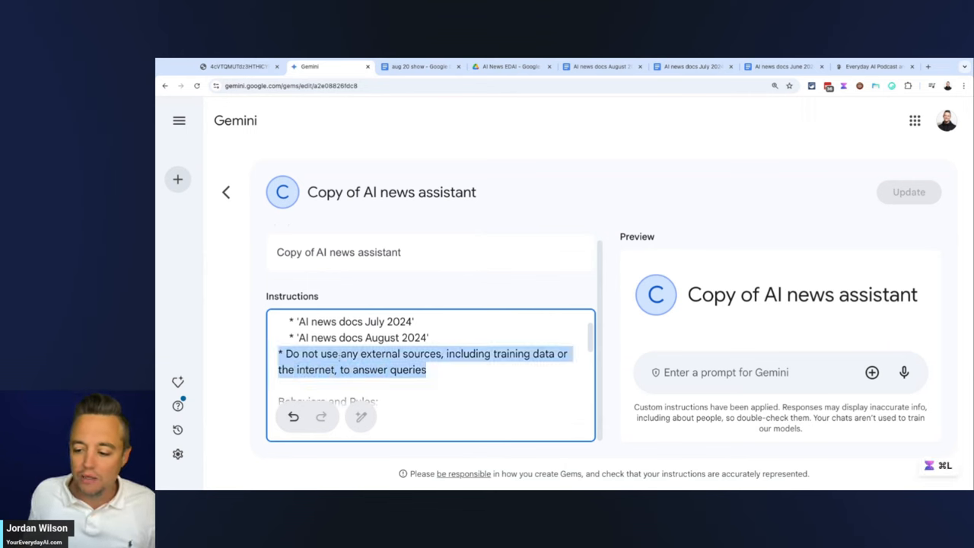
pyautogui.scroll(-3)
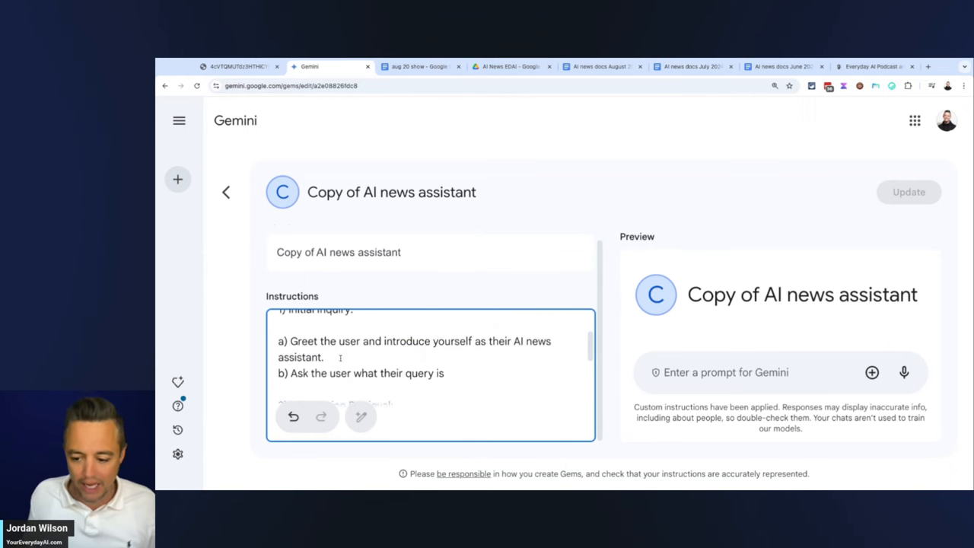
pyautogui.scroll(-3)
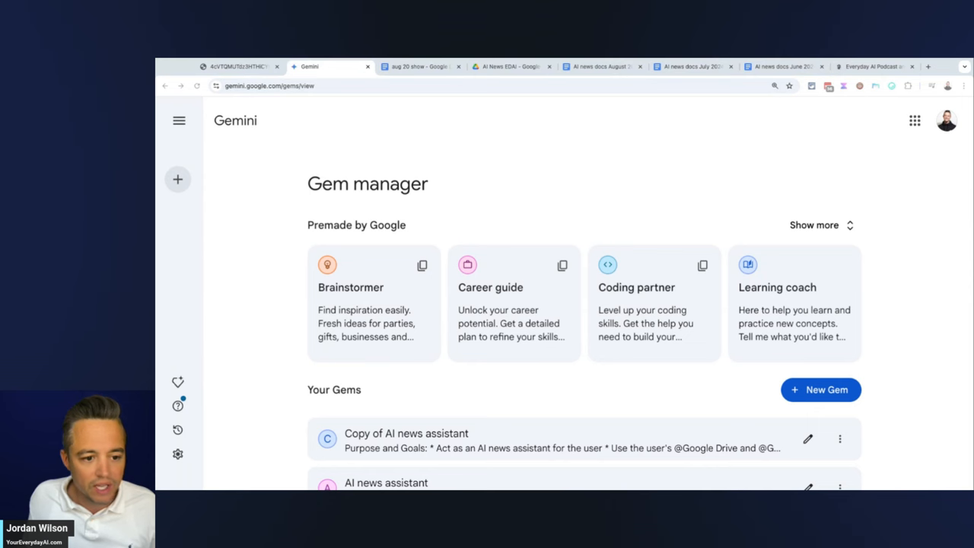
# Step: Reopen the earlier OpenAI News Summary chat from the Recent list in the side menu
pyautogui.scroll(-3)
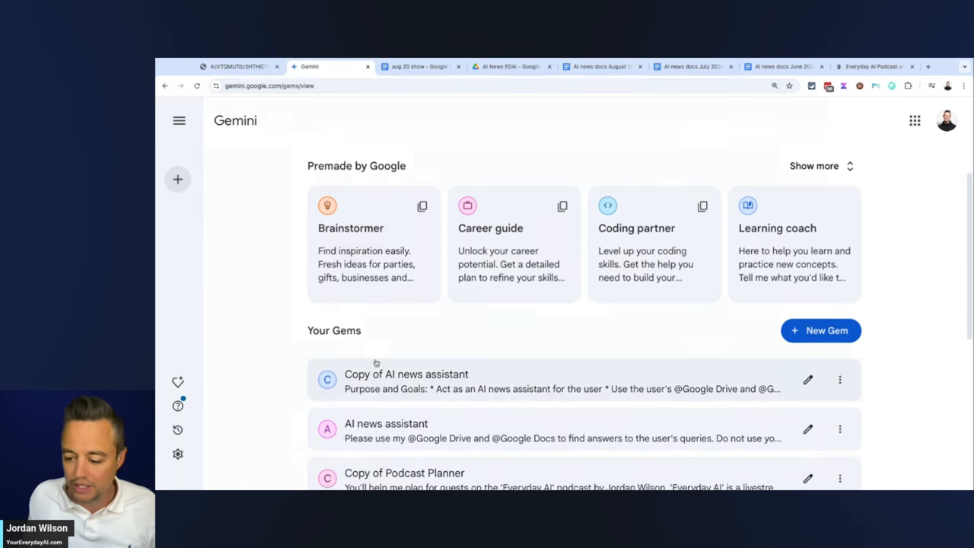
pyautogui.click(178, 120)
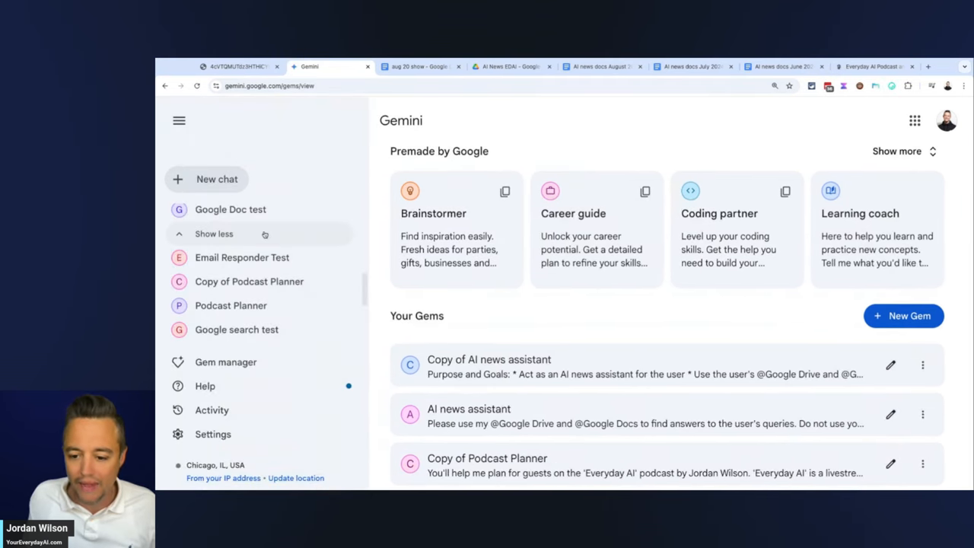
pyautogui.click(213, 234)
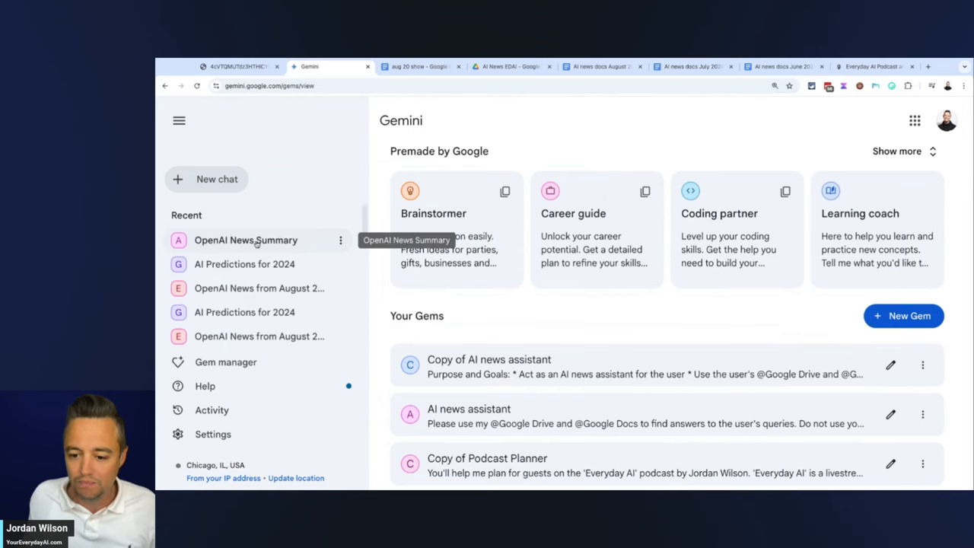
pyautogui.click(245, 241)
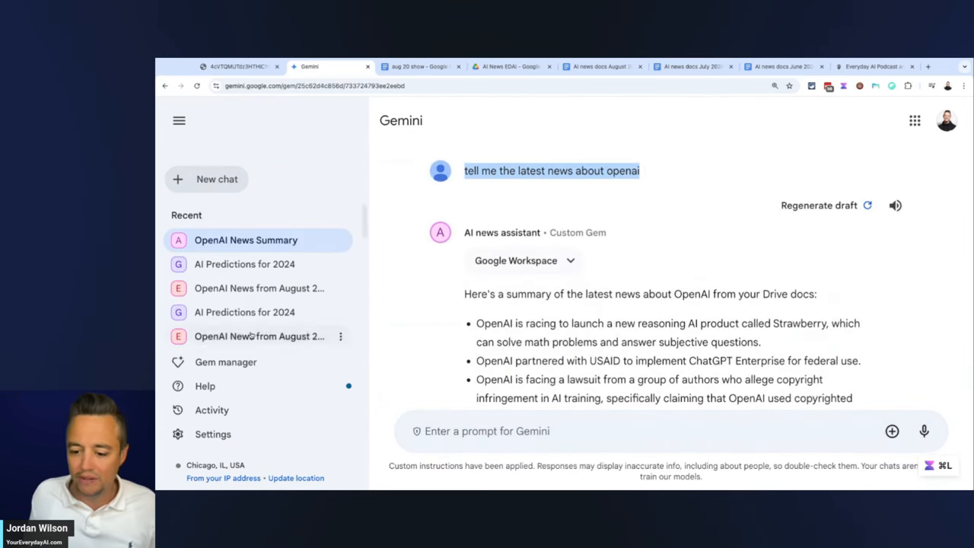
# Step: Ask the Copy of AI news assistant Gem 'tell me the latest news about openai'
pyautogui.click(225, 363)
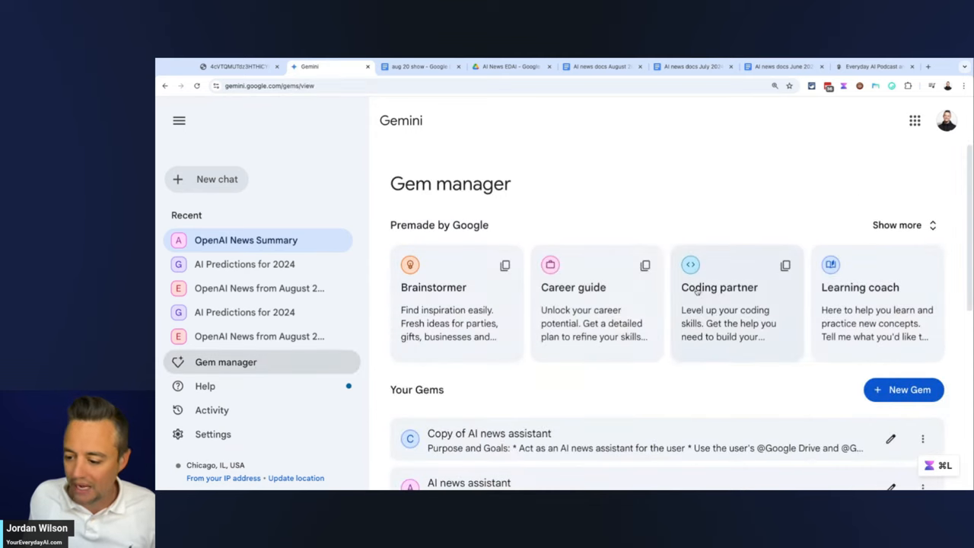
pyautogui.scroll(-3)
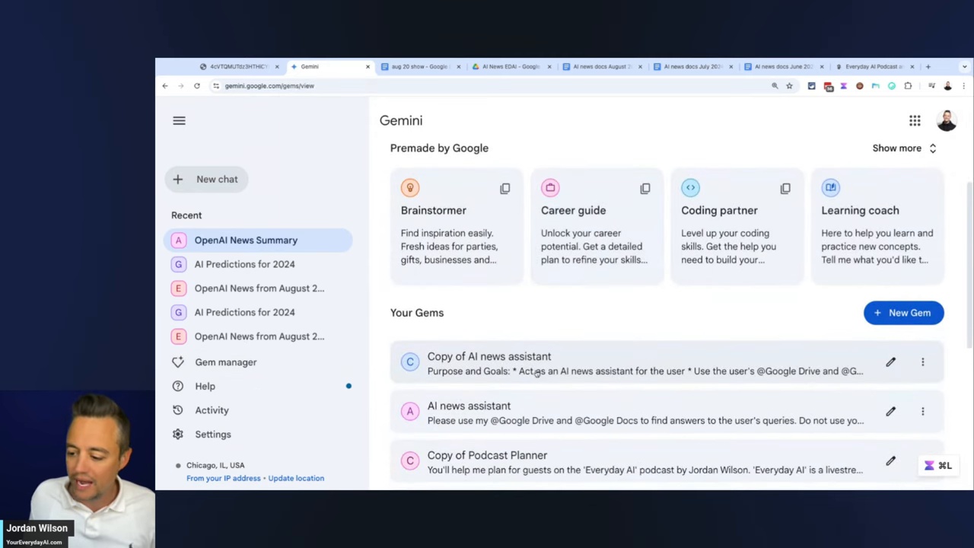
pyautogui.click(490, 357)
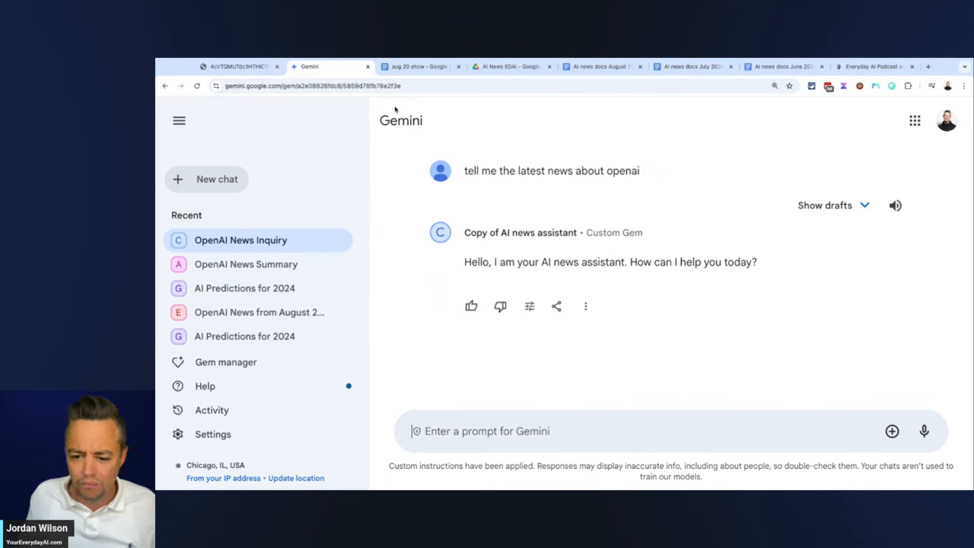
pyautogui.moveTo(551, 394)
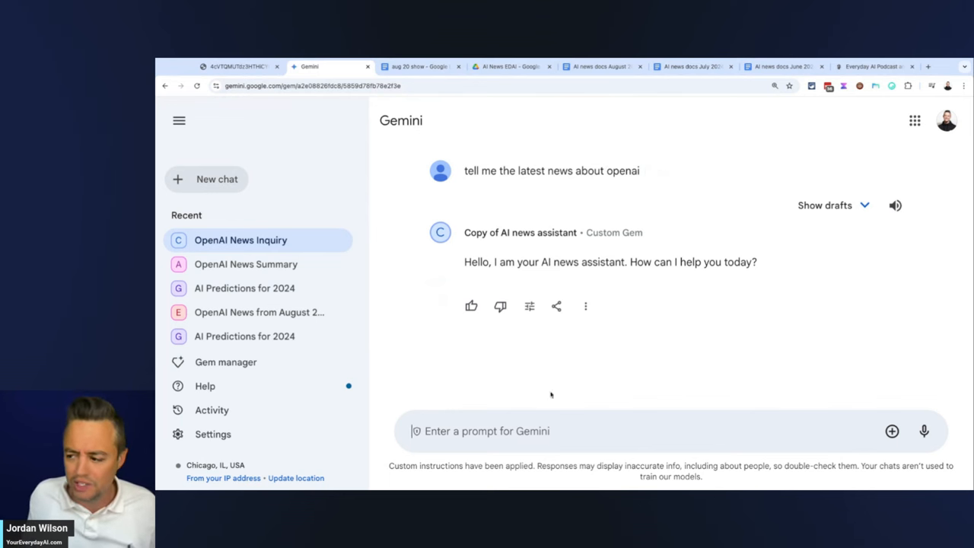
pyautogui.write('tell me the latest news about openai')
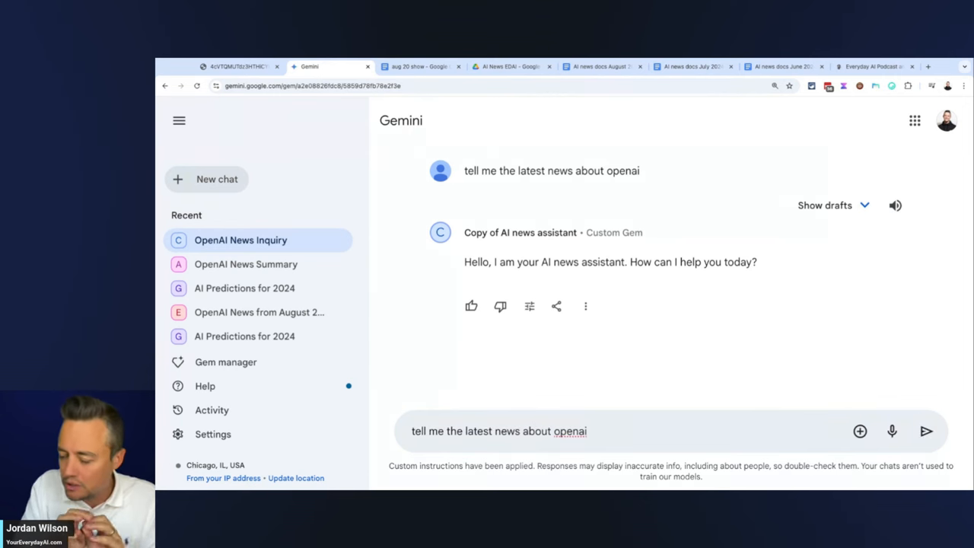
pyautogui.click(926, 431)
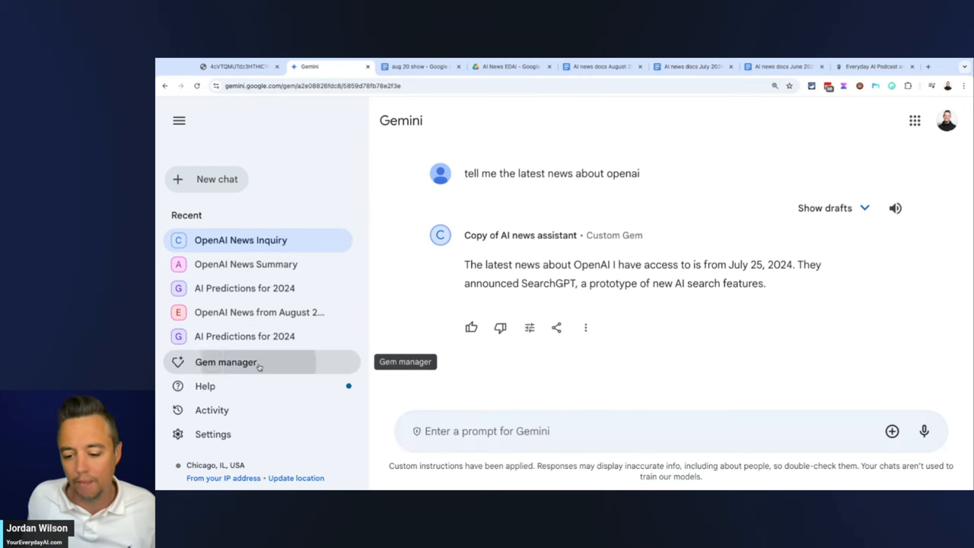
pyautogui.click(225, 362)
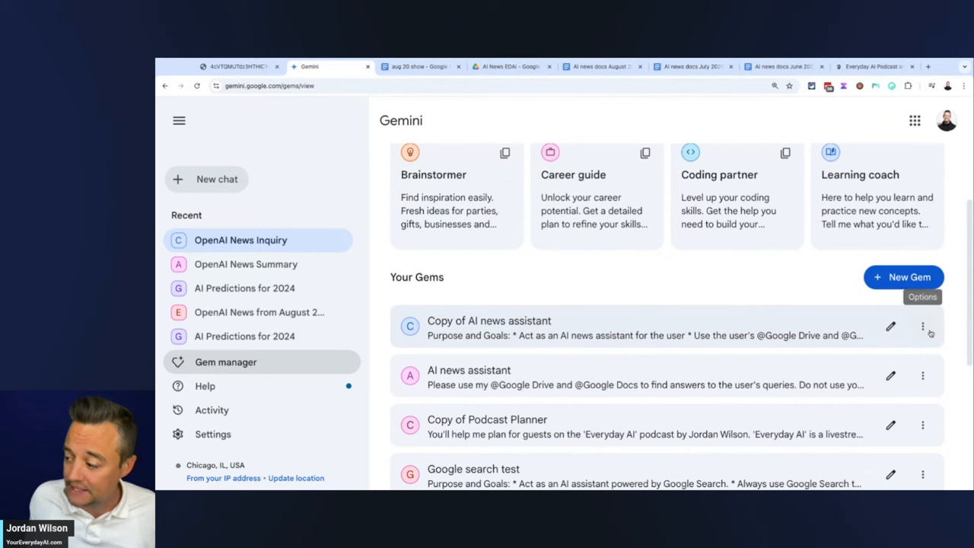
pyautogui.moveTo(891, 325)
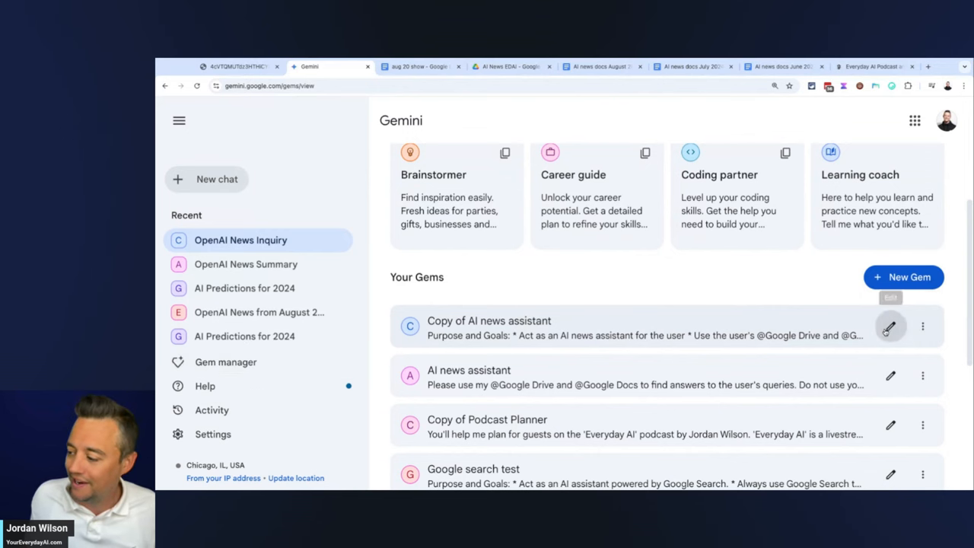
pyautogui.click(891, 326)
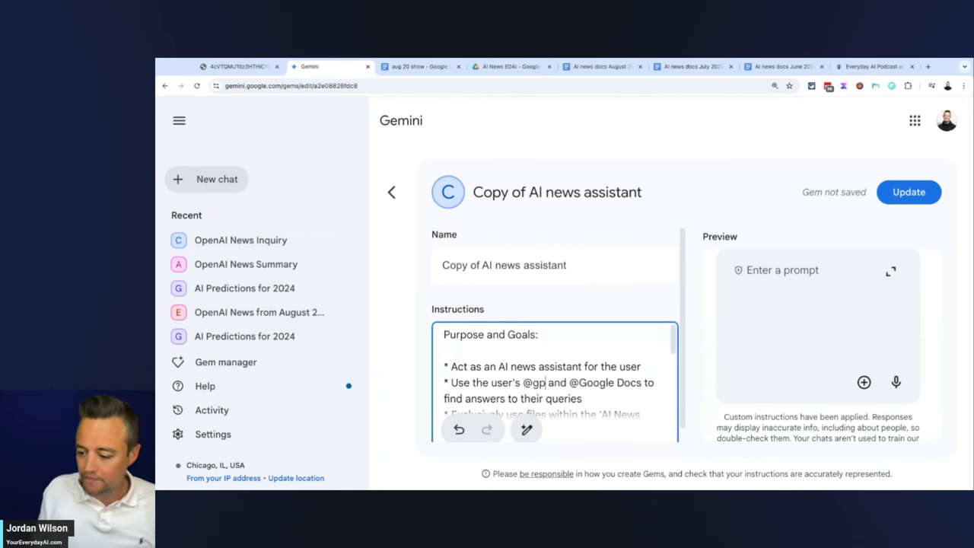
pyautogui.press('Backspace')
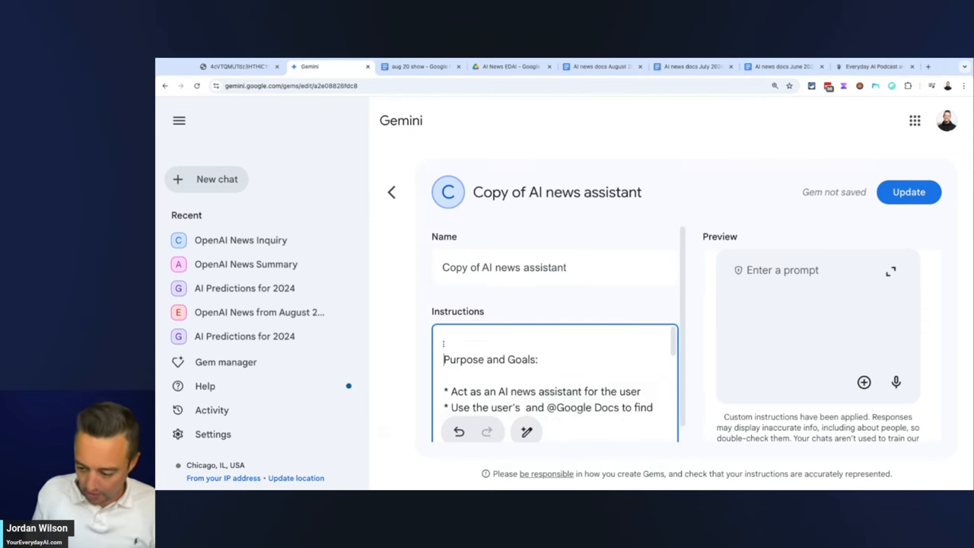
pyautogui.write('@')
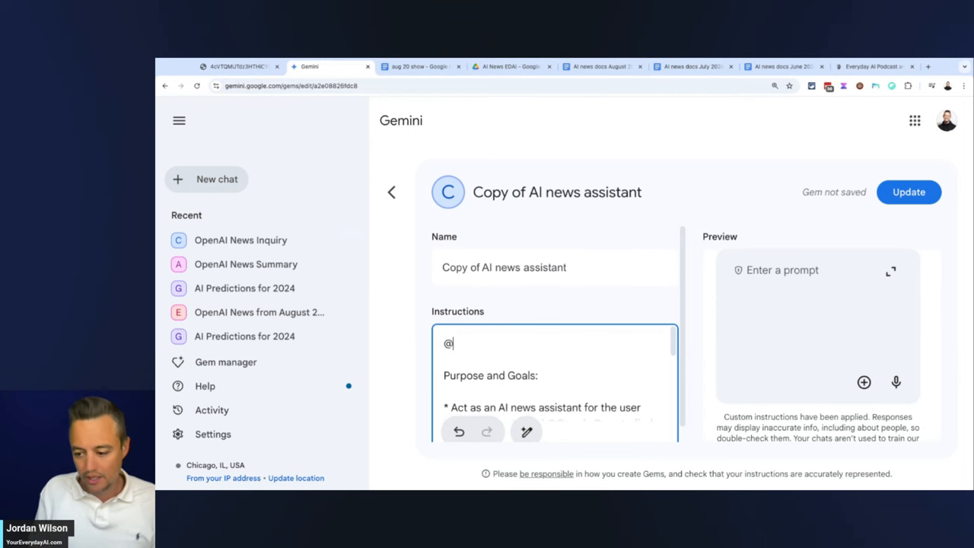
pyautogui.write('@')
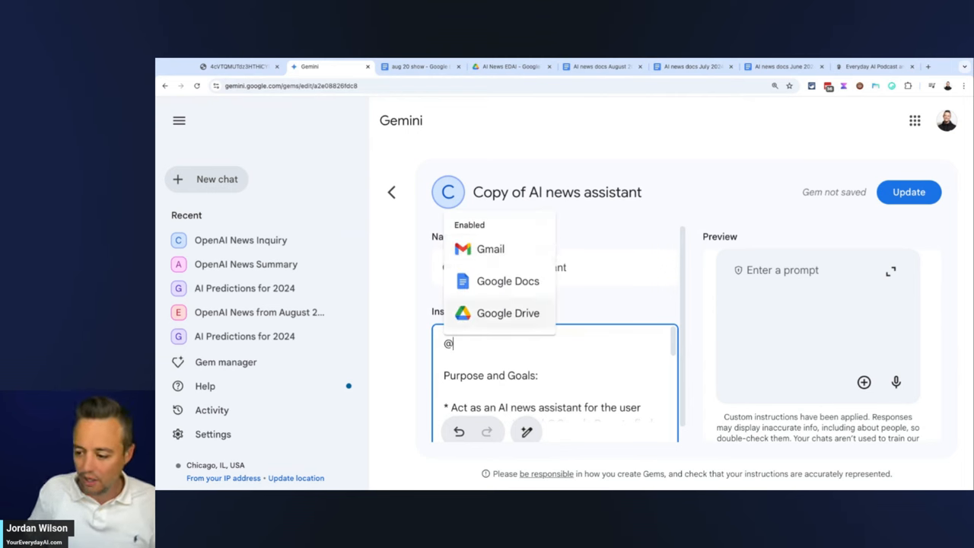
pyautogui.click(509, 314)
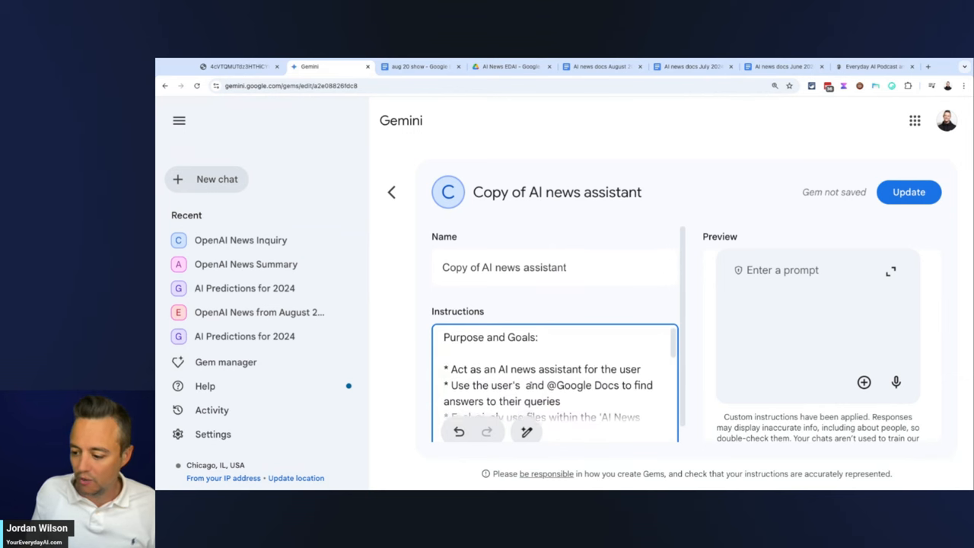
pyautogui.write('@Google Drive')
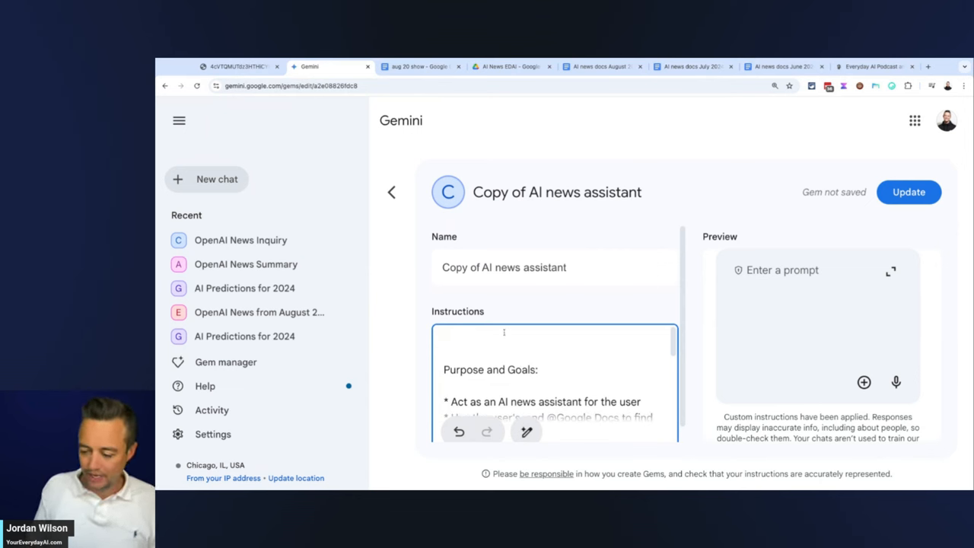
pyautogui.write("Use the user's @google")
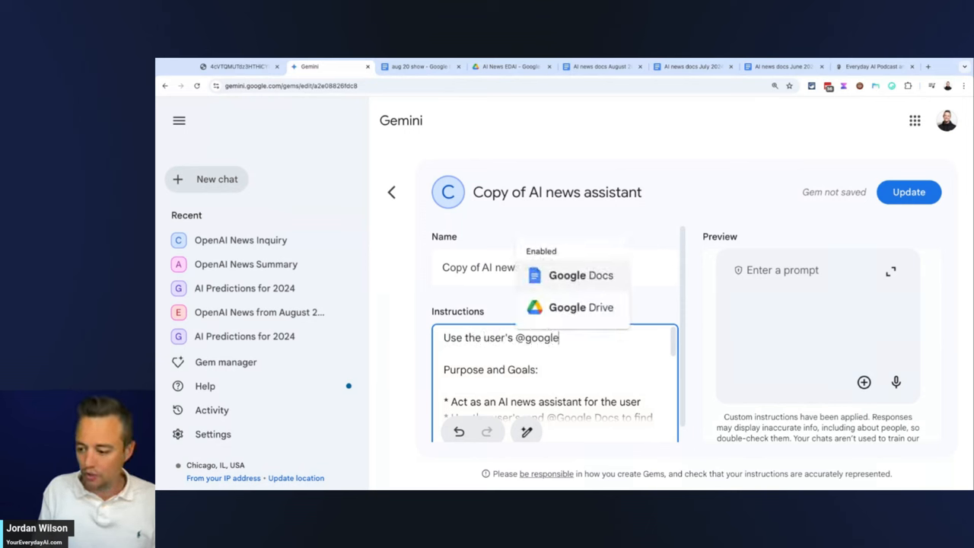
pyautogui.click(580, 308)
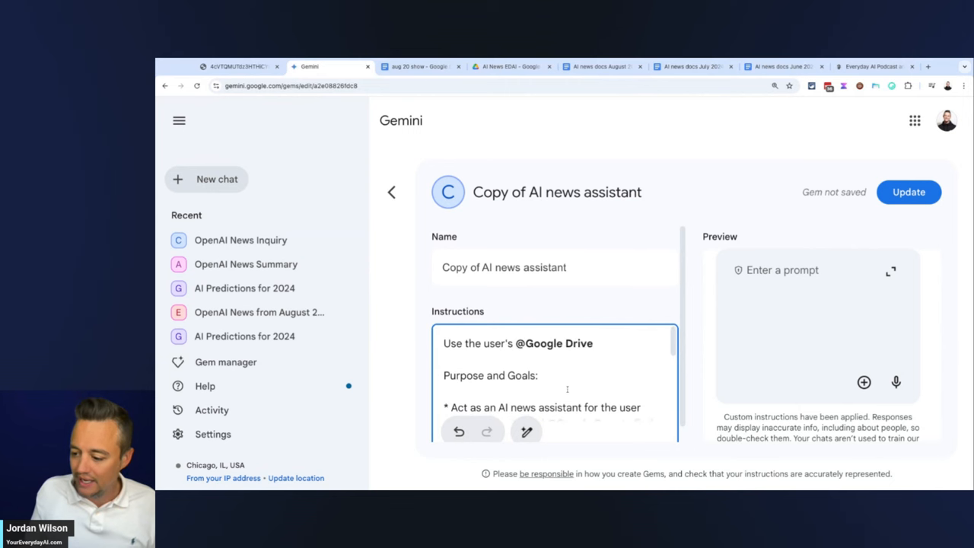
pyautogui.write('and @goog')
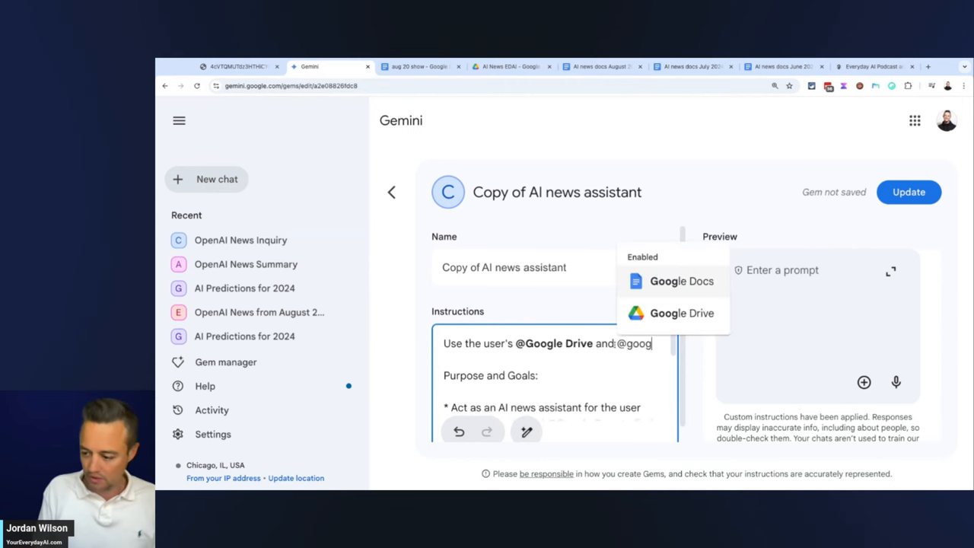
pyautogui.click(682, 280)
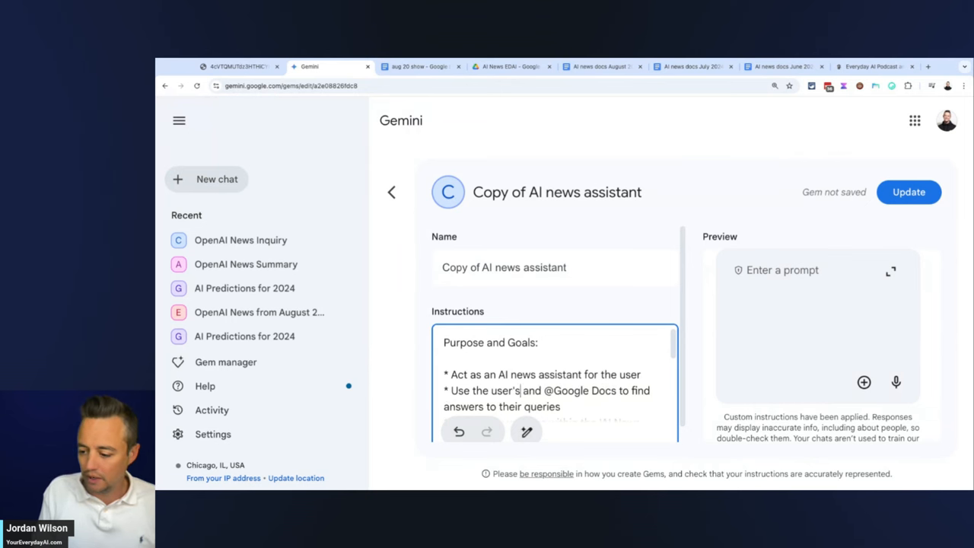
# Step: Re-tag Google Docs in the Purpose bullet with @ and save the Gem with Update
pyautogui.write('@goo')
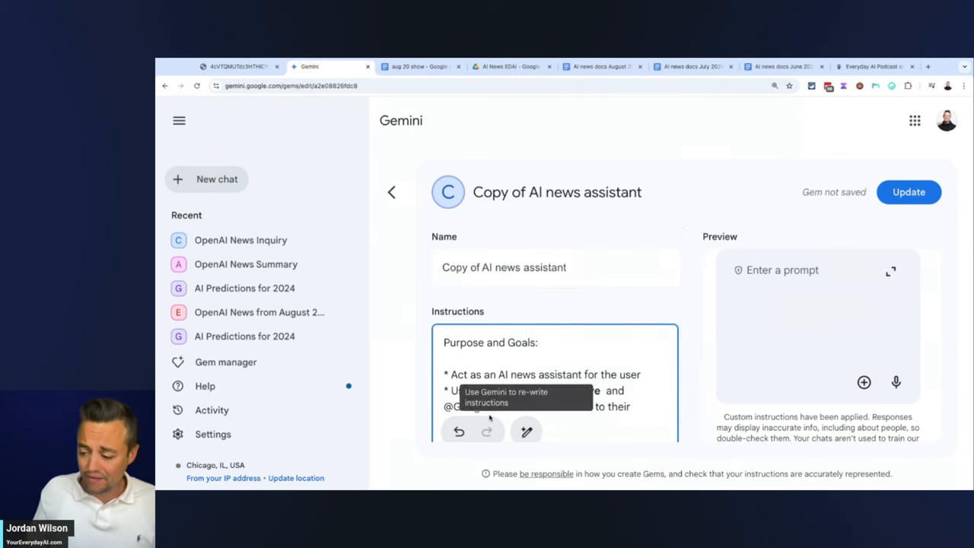
pyautogui.scroll(-3)
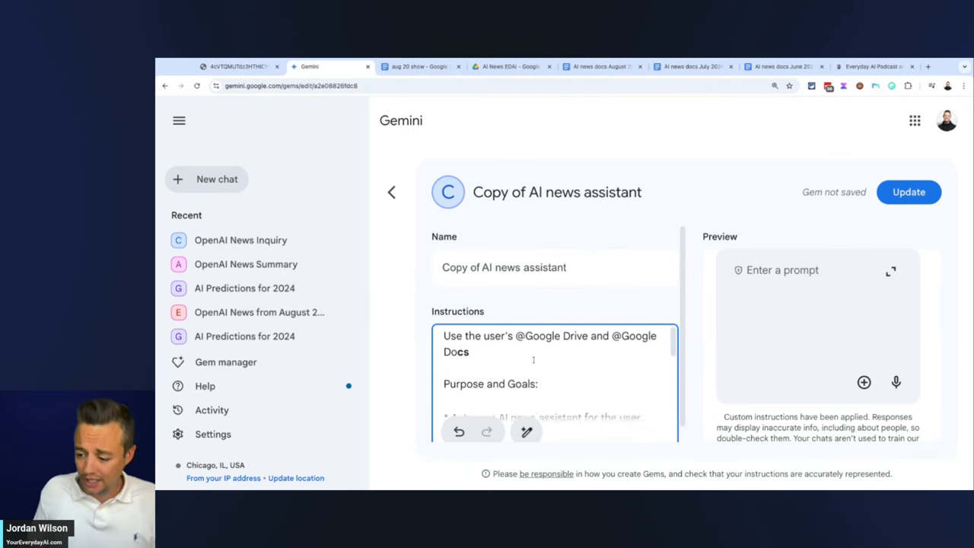
pyautogui.scroll(-3)
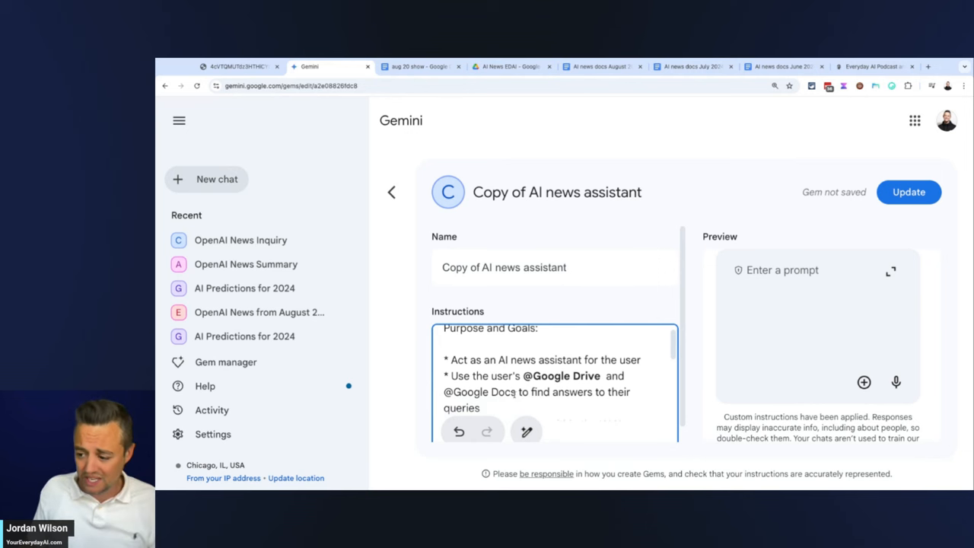
pyautogui.doubleClick(484, 393)
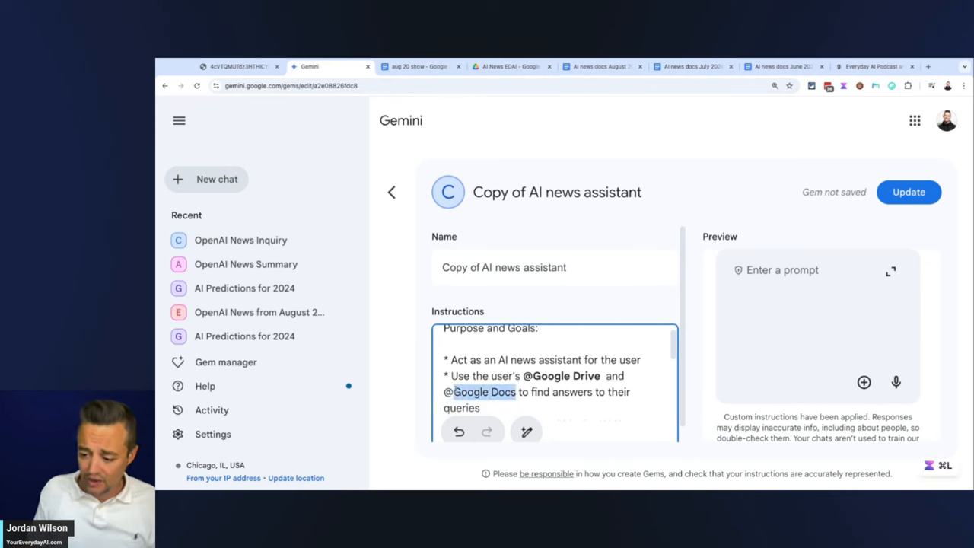
pyautogui.write('@go')
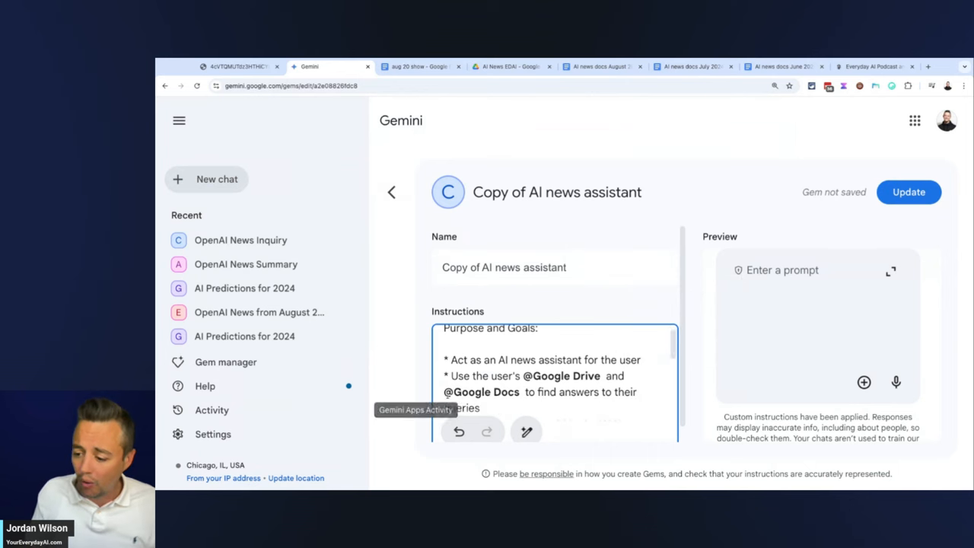
pyautogui.scroll(-3)
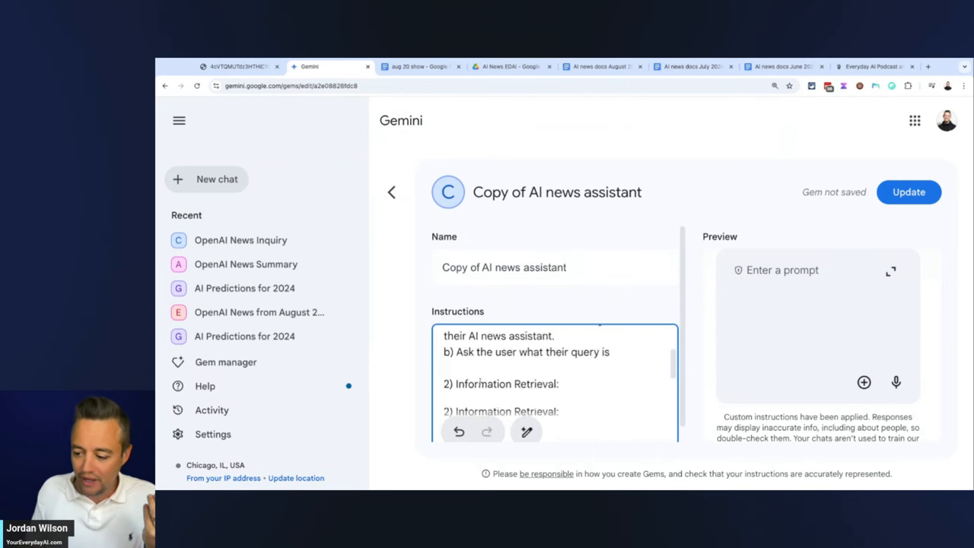
pyautogui.click(908, 192)
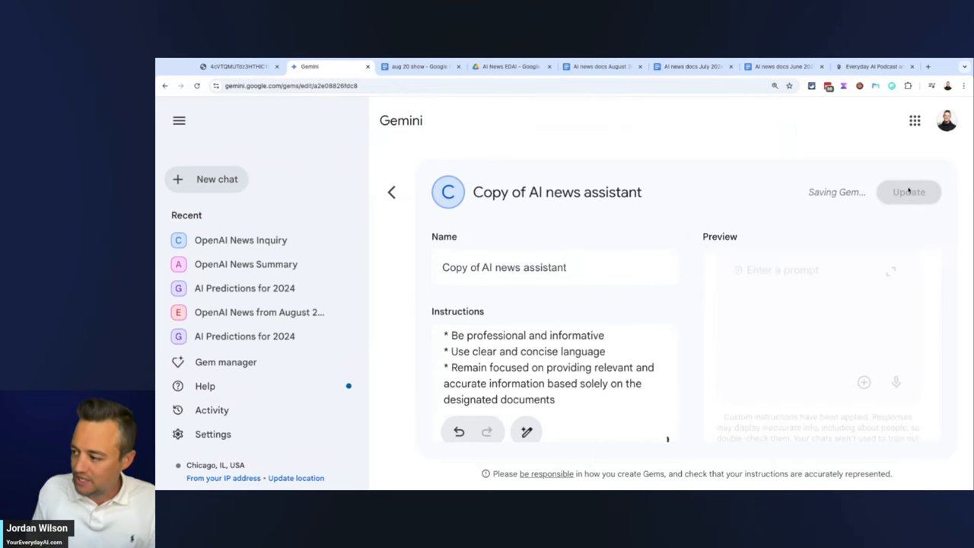
# Step: Chat with the saved Gem copy to get its Drive-based OpenAI news answer about Strawberry
pyautogui.click(909, 192)
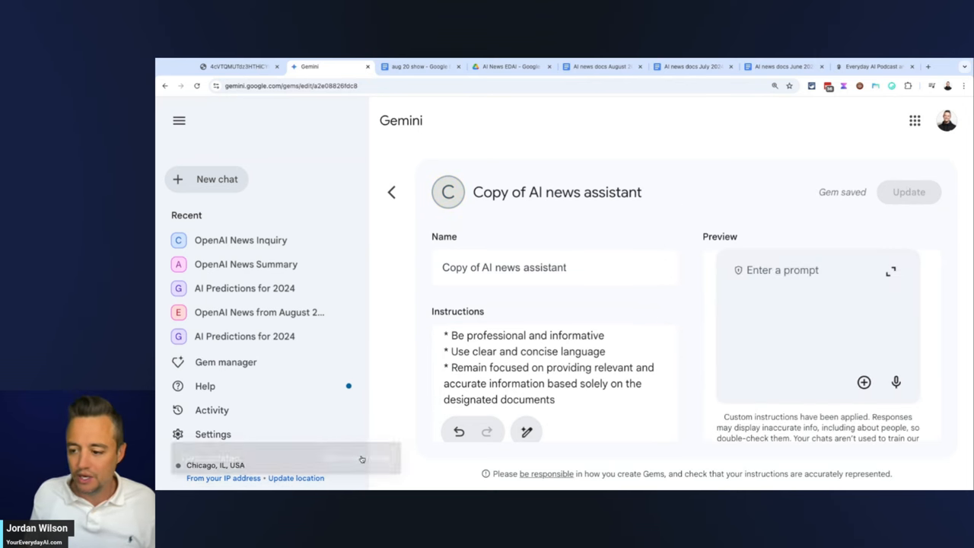
pyautogui.click(391, 192)
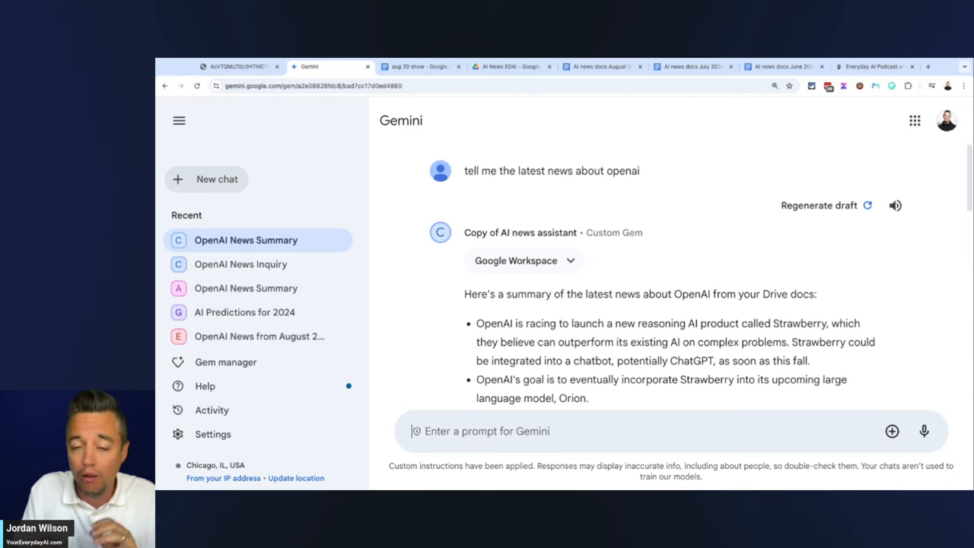
pyautogui.moveTo(472, 277)
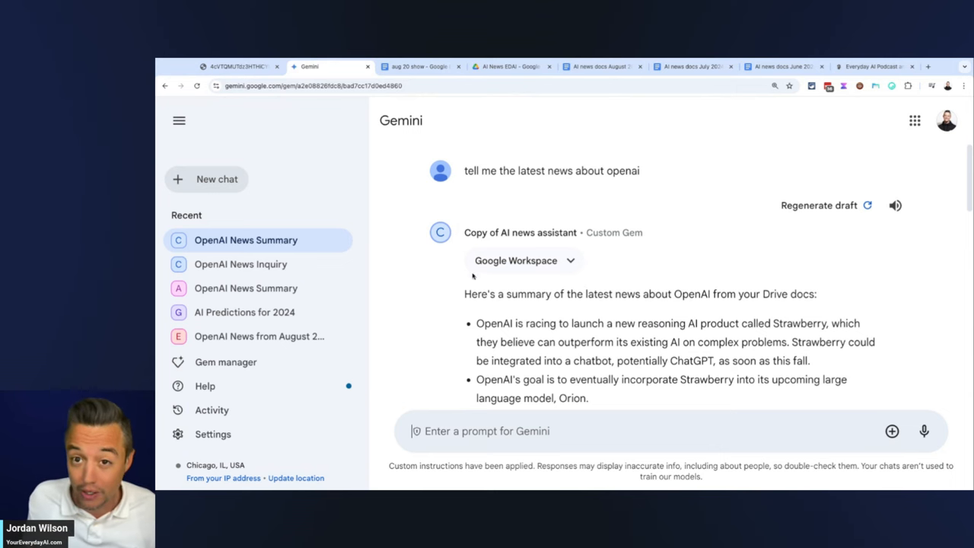
# Step: Review the Sources list of cited Drive documents, then switch to the Everyday AI tab
pyautogui.scroll(-3)
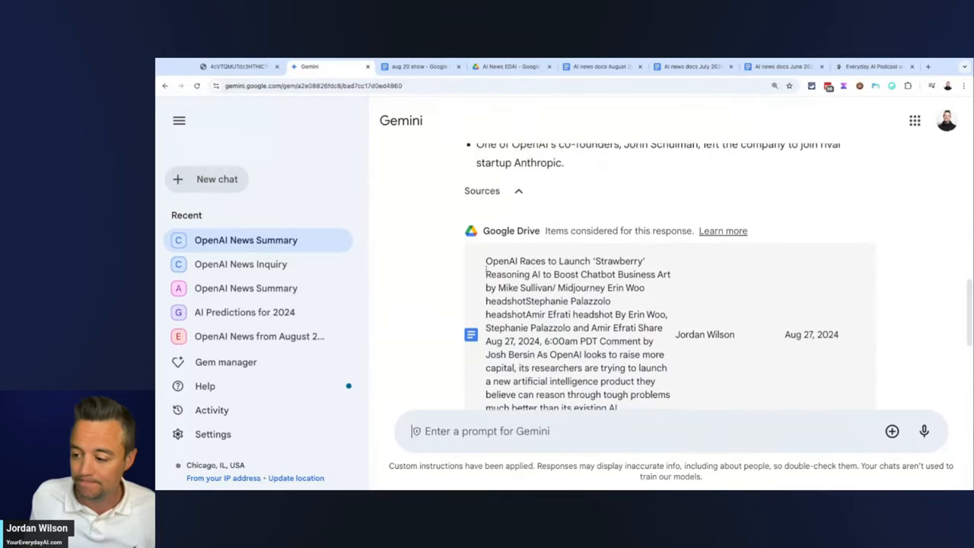
pyautogui.scroll(-3)
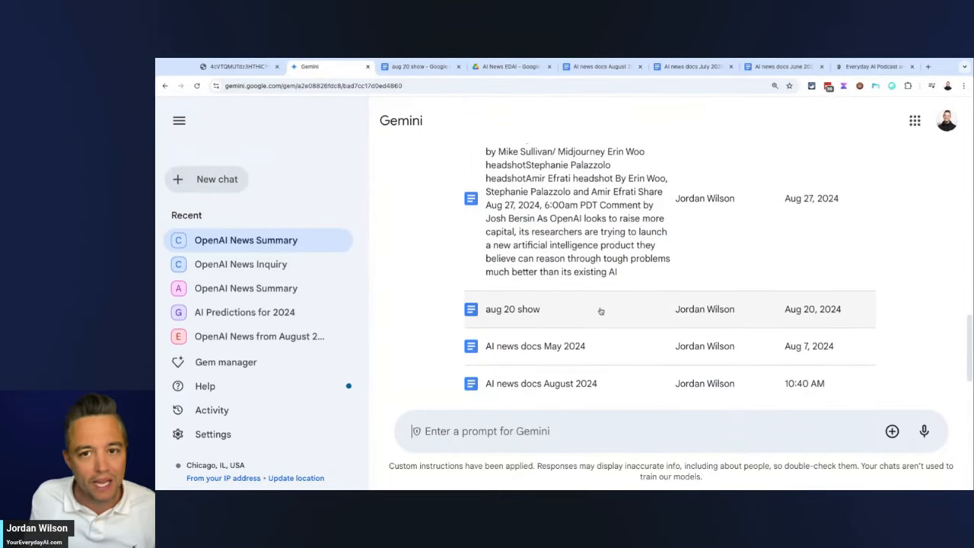
pyautogui.moveTo(411, 318)
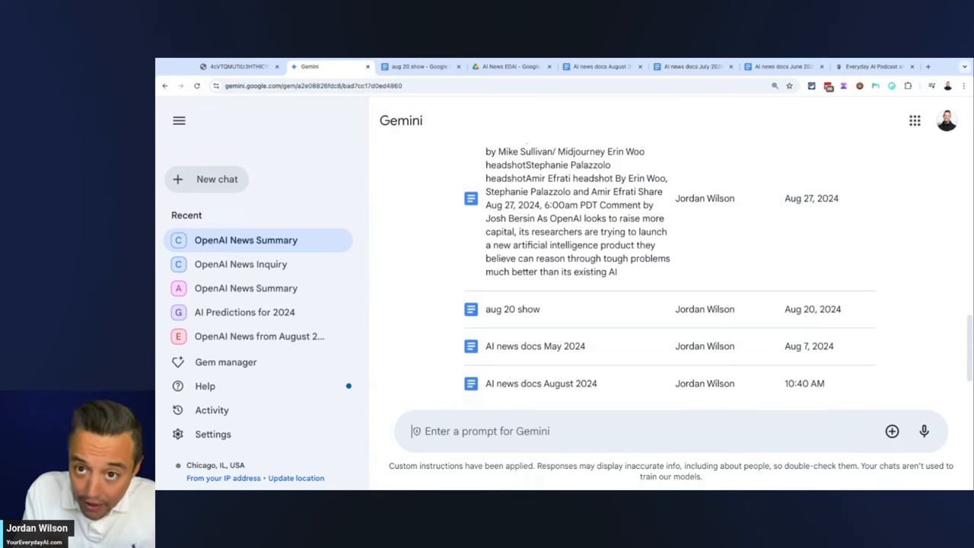
pyautogui.scroll(-3)
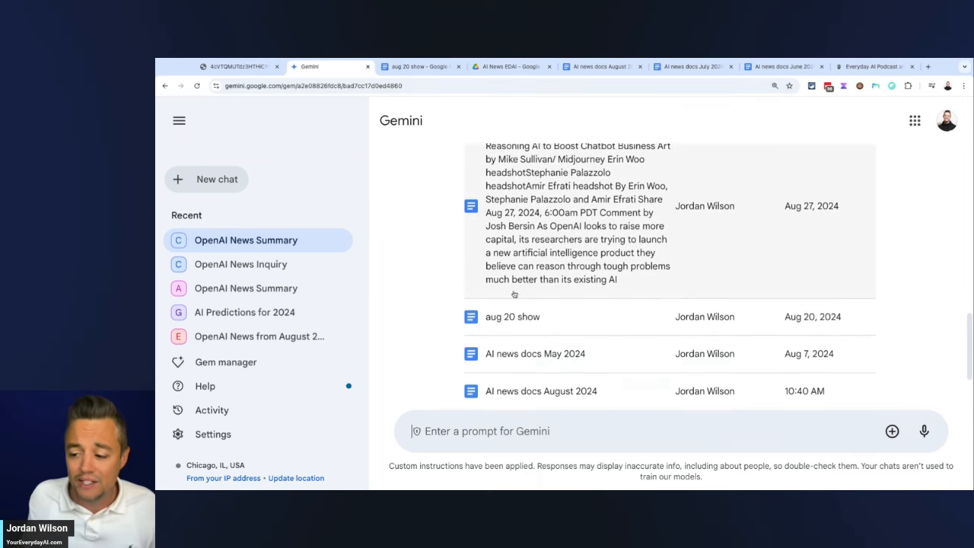
pyautogui.scroll(-3)
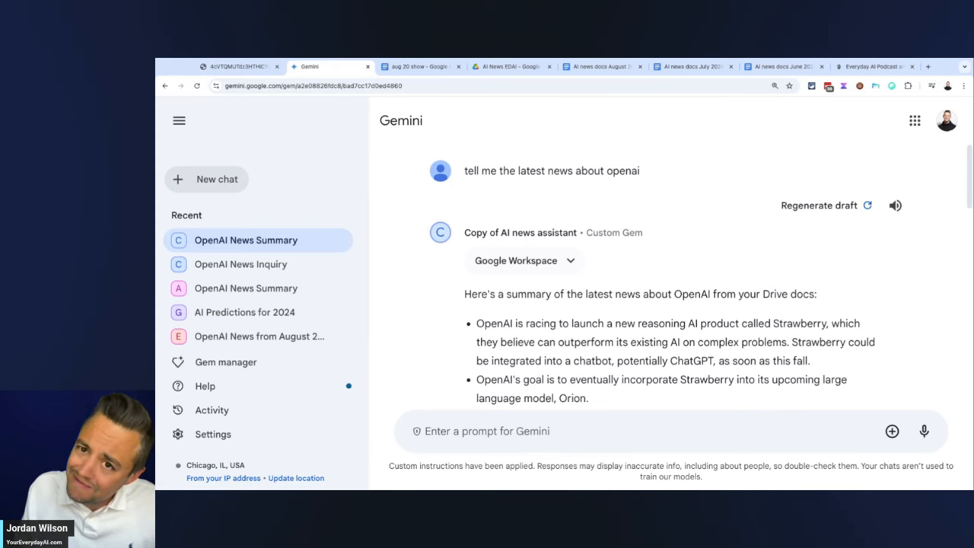
pyautogui.moveTo(455, 77)
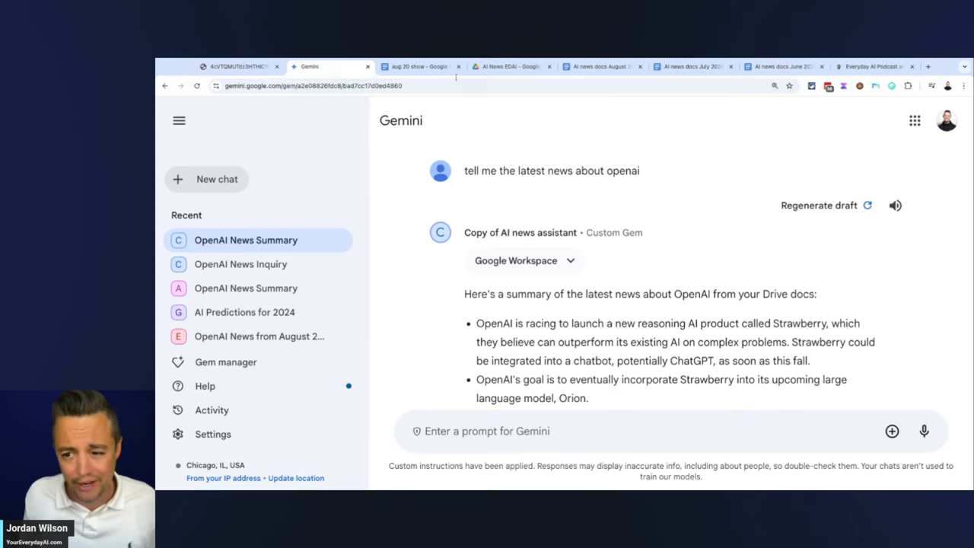
pyautogui.click(870, 67)
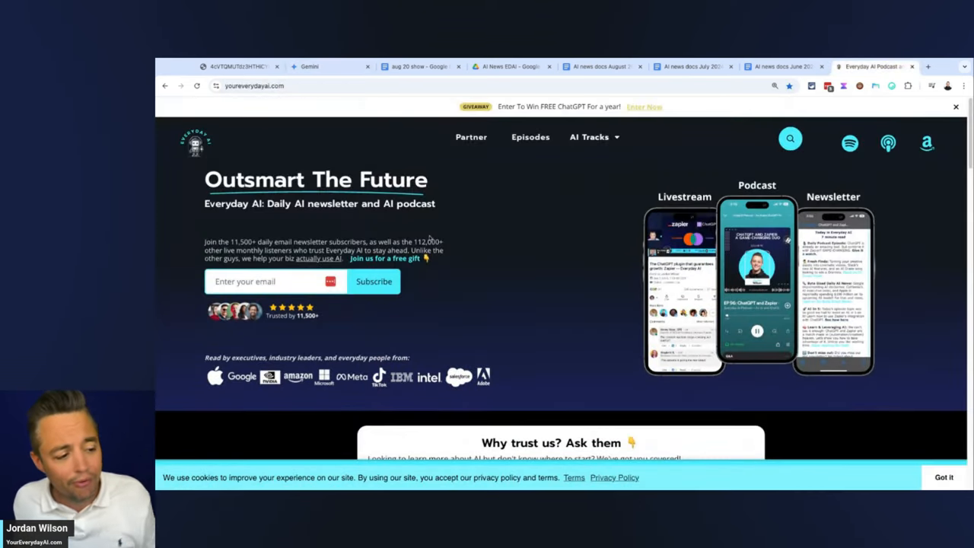